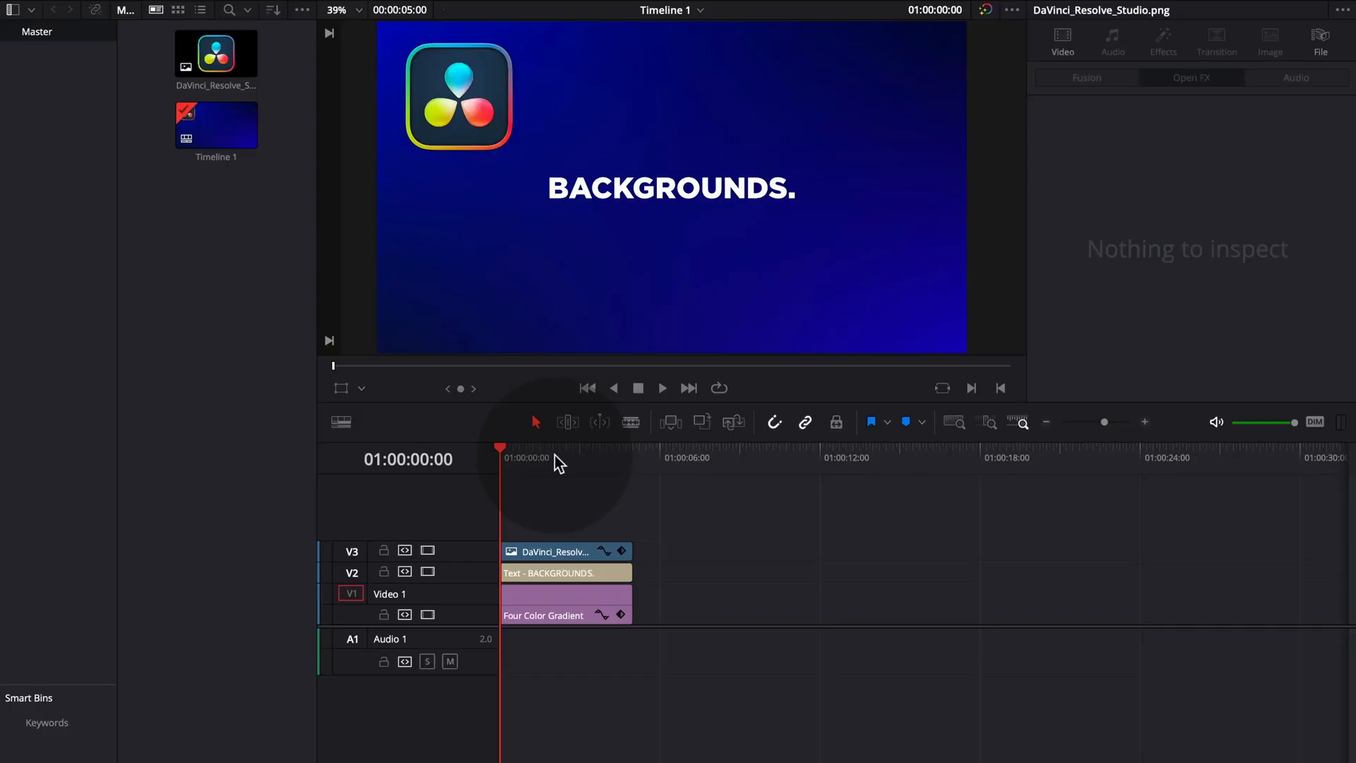
mouse_move(537, 519)
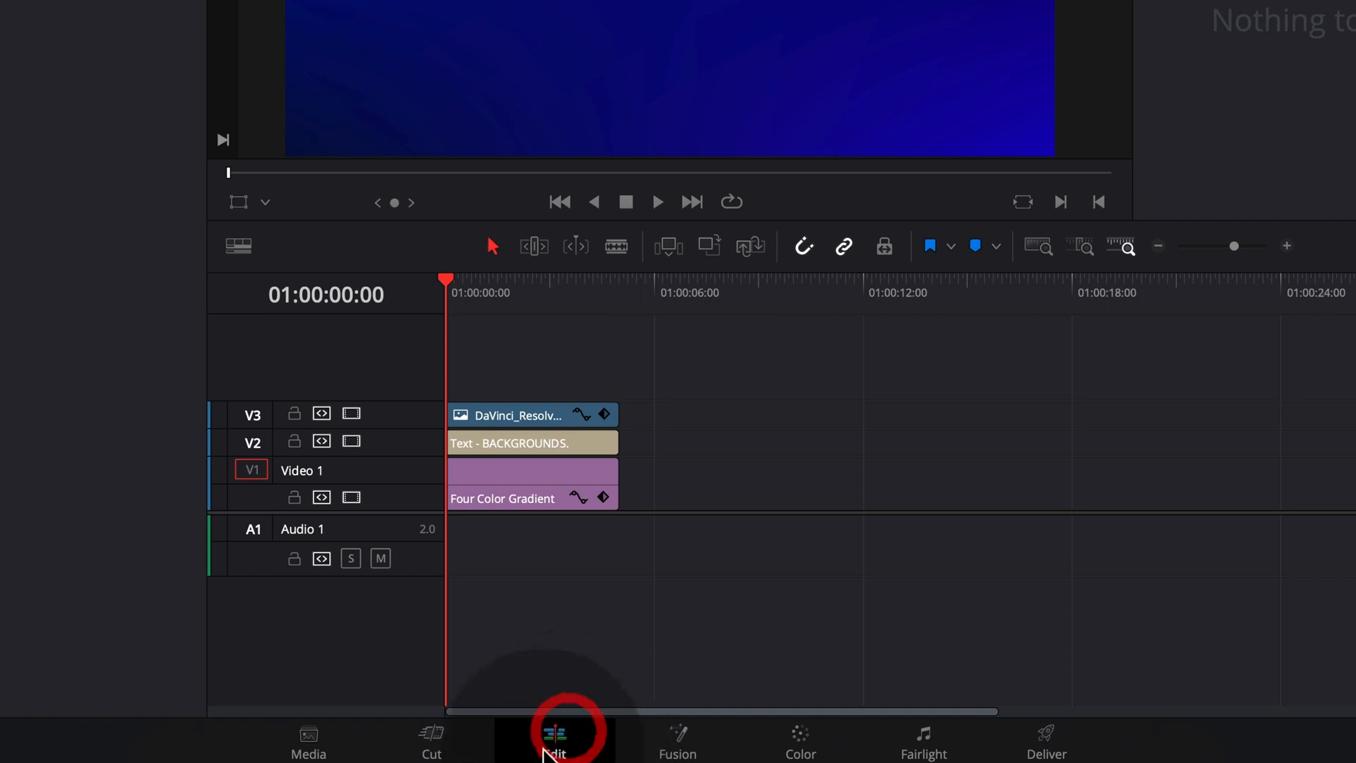
Drag a Solid Color generator from Effects > Generators onto V1 after the Four Color Gradient clip
left_click(554, 738)
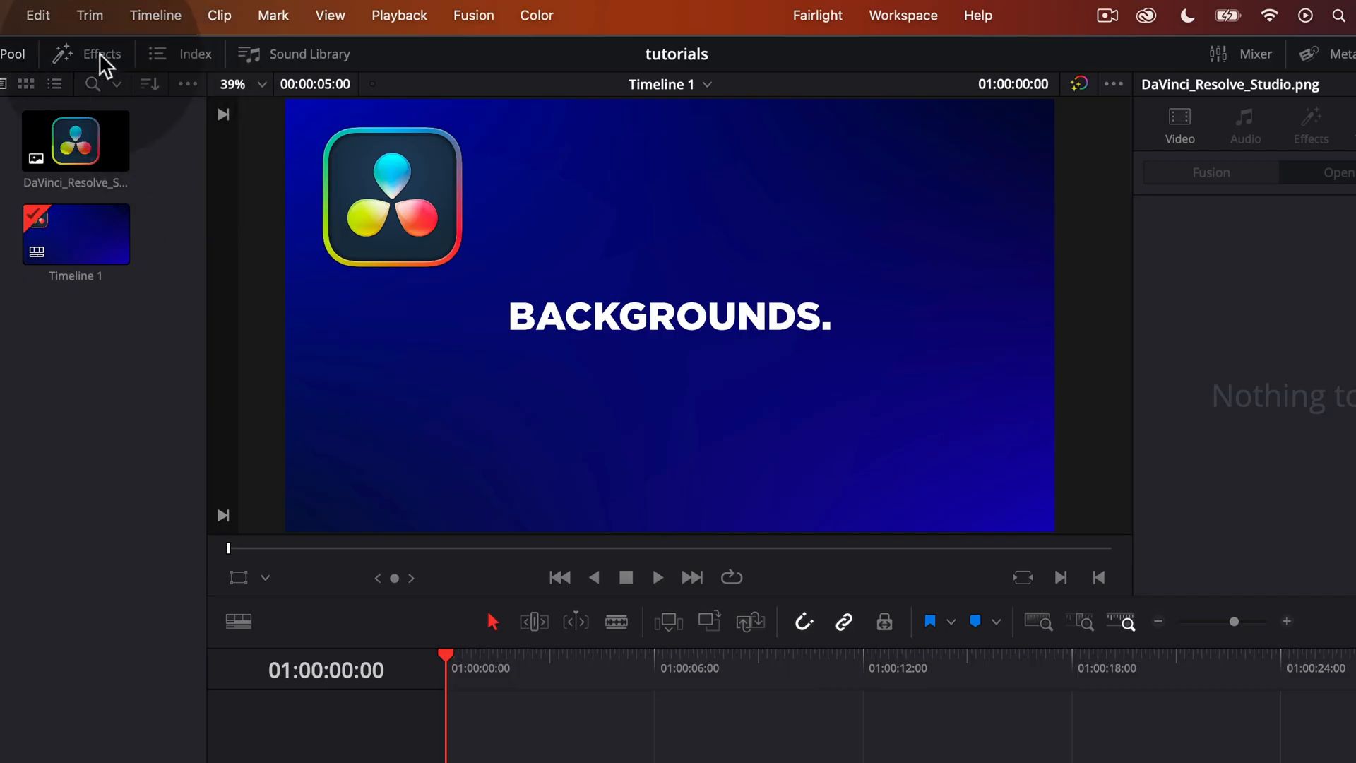
left_click(102, 54)
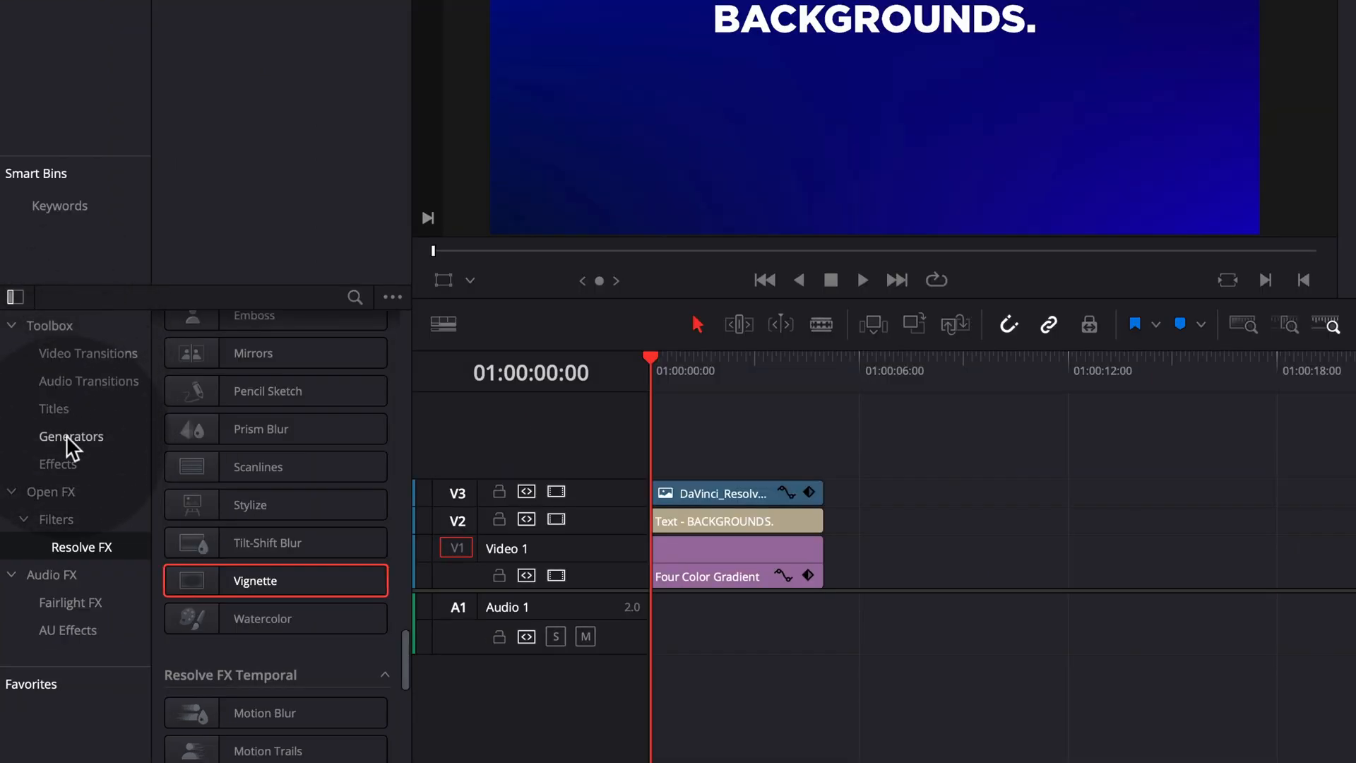
left_click(71, 436)
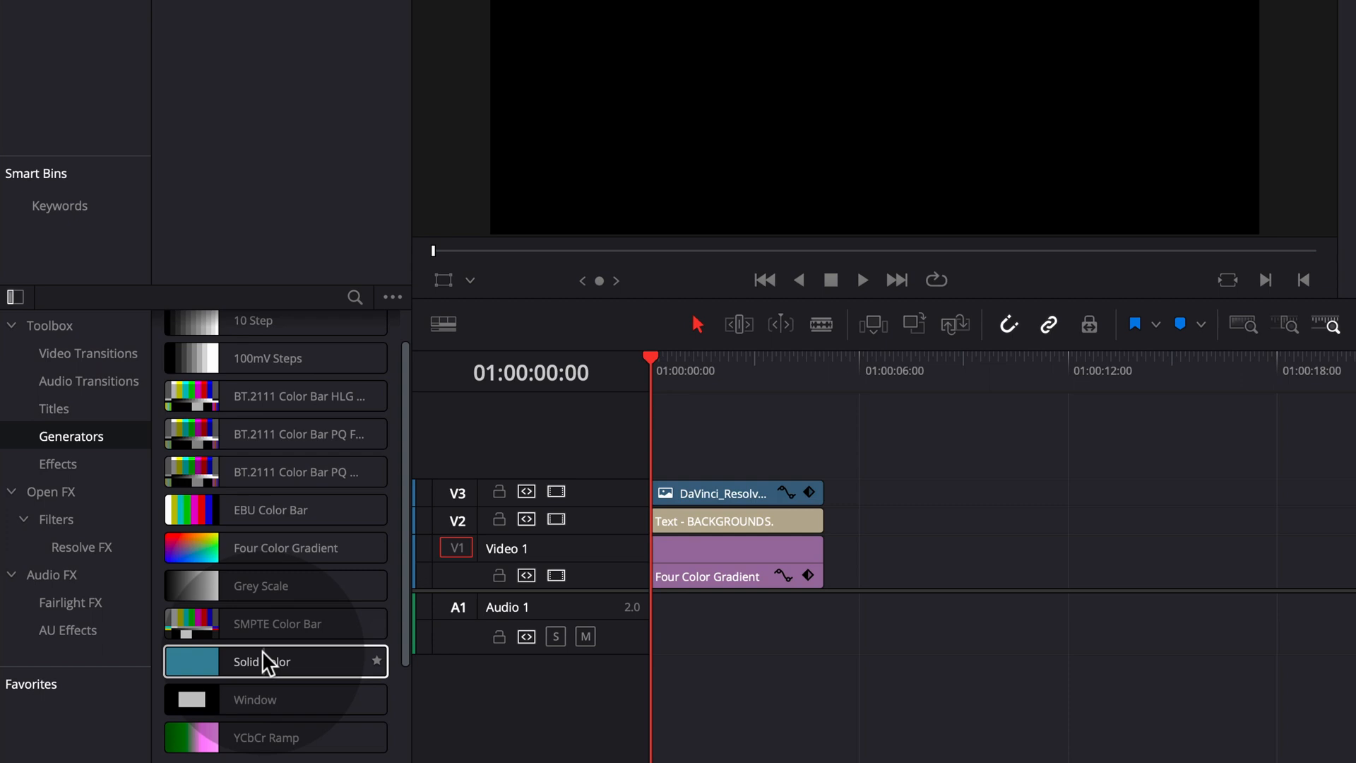
left_click_drag(264, 662, 873, 562)
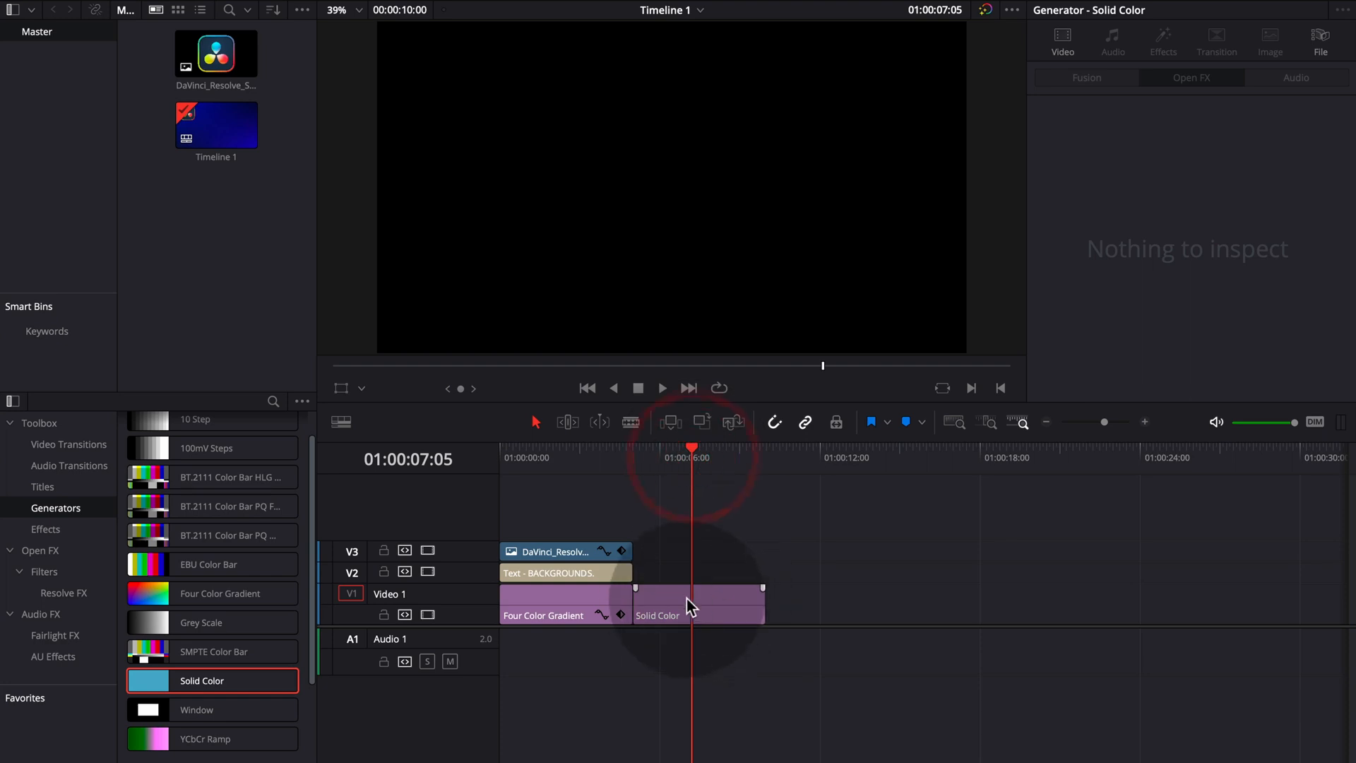
Select the solid clip and lift its colour up from black in the Inspector's colour picker
left_click(698, 604)
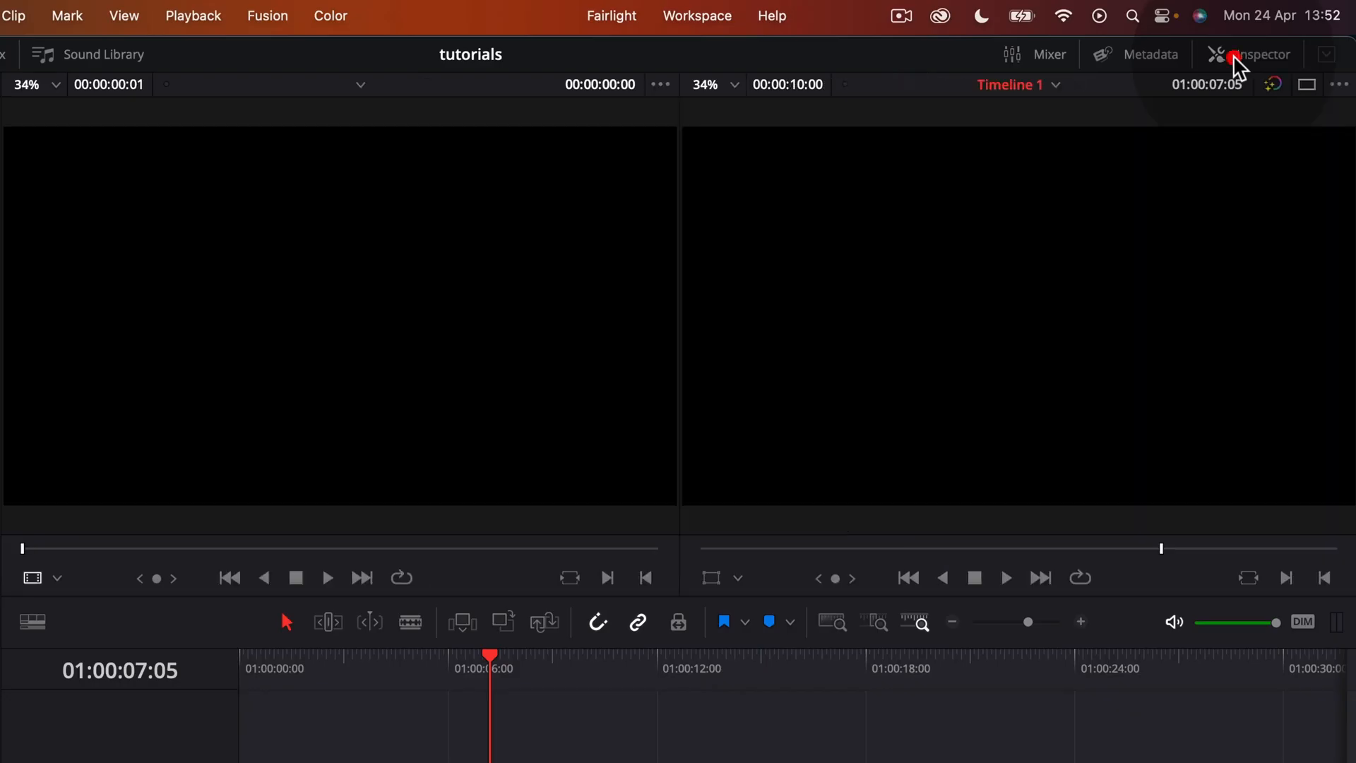
left_click(1262, 53)
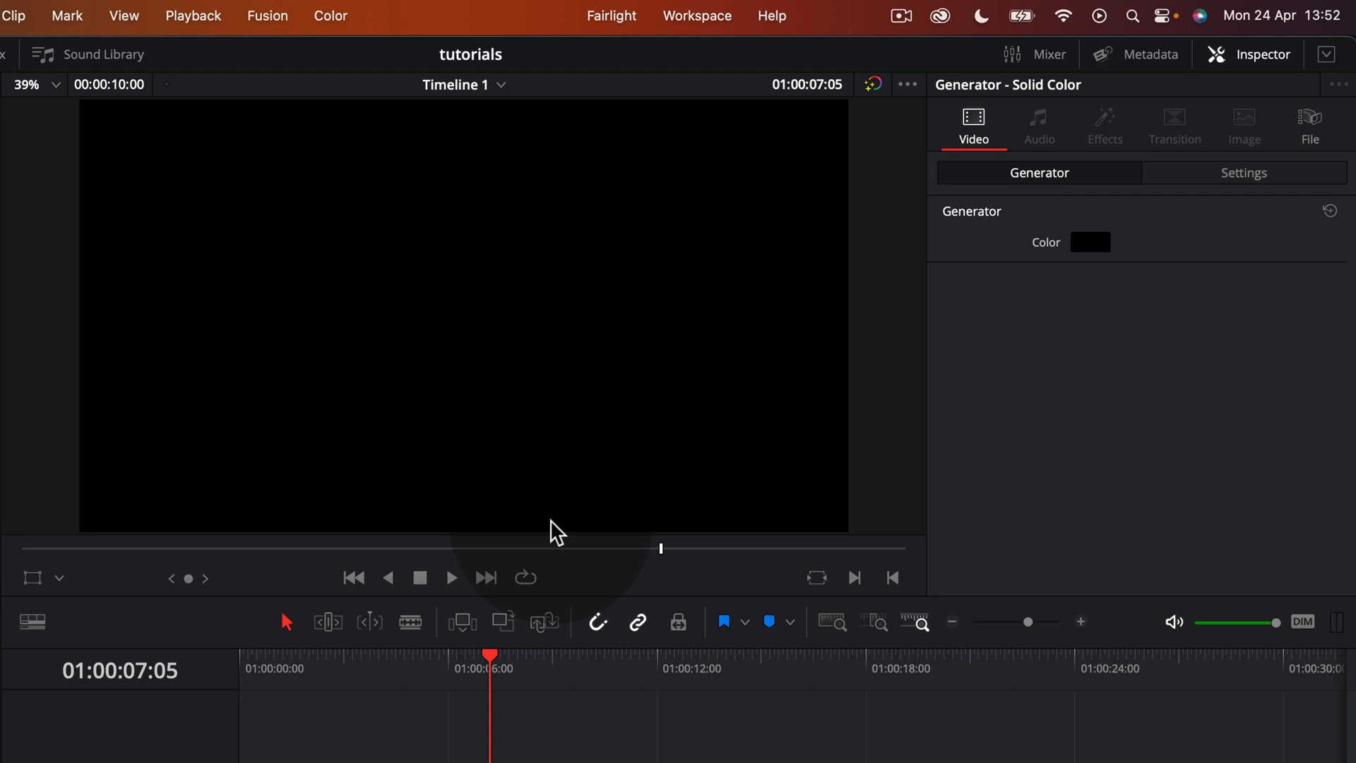
left_click(1091, 241)
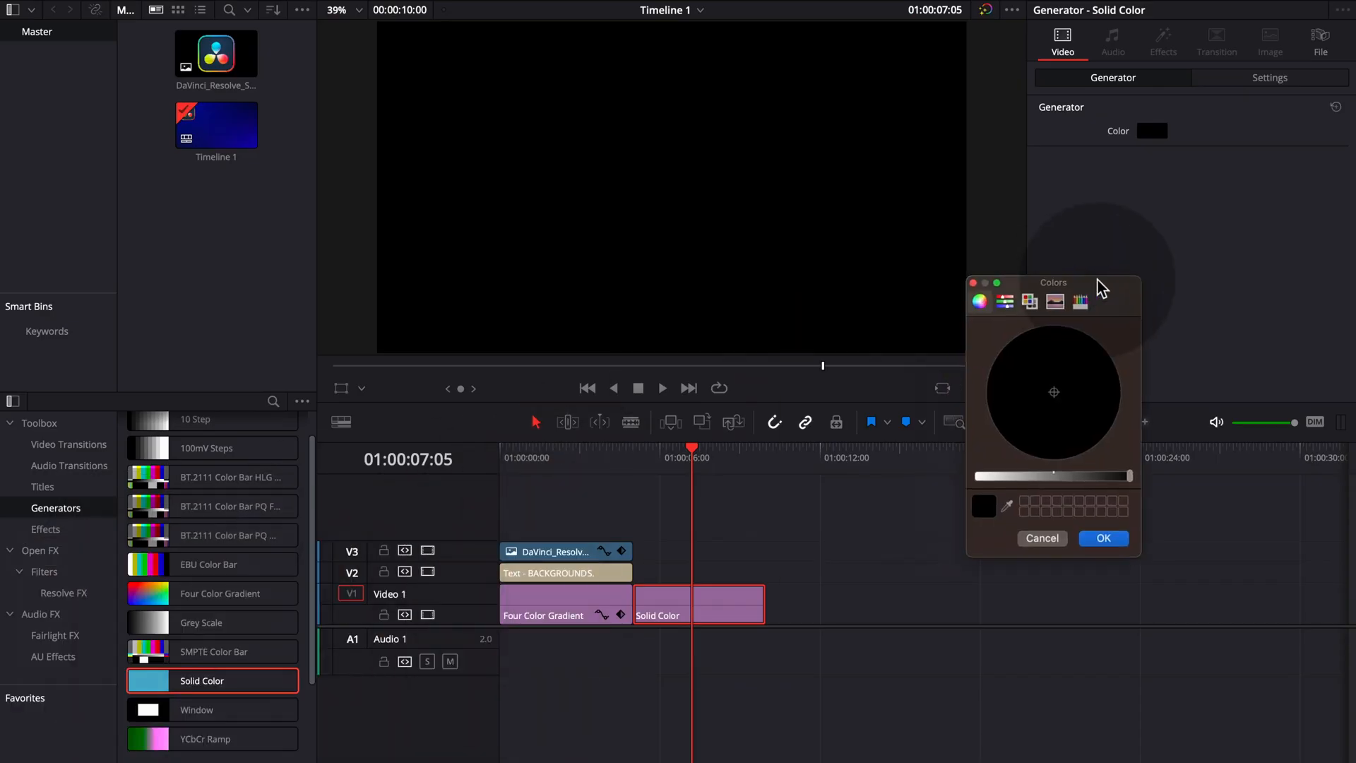
left_click_drag(1054, 283, 1167, 217)
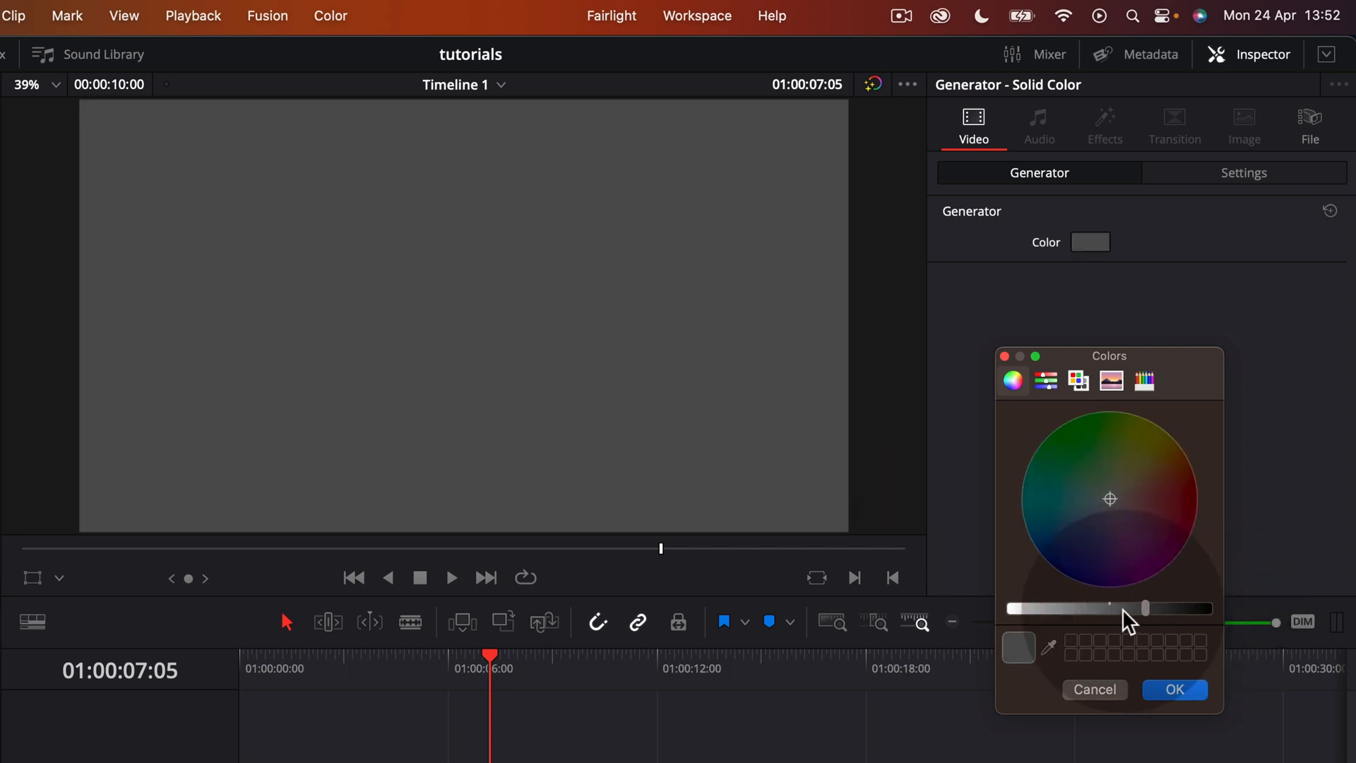
Choose a deeper, slightly darkened blue for the solid and confirm it
left_click(1075, 567)
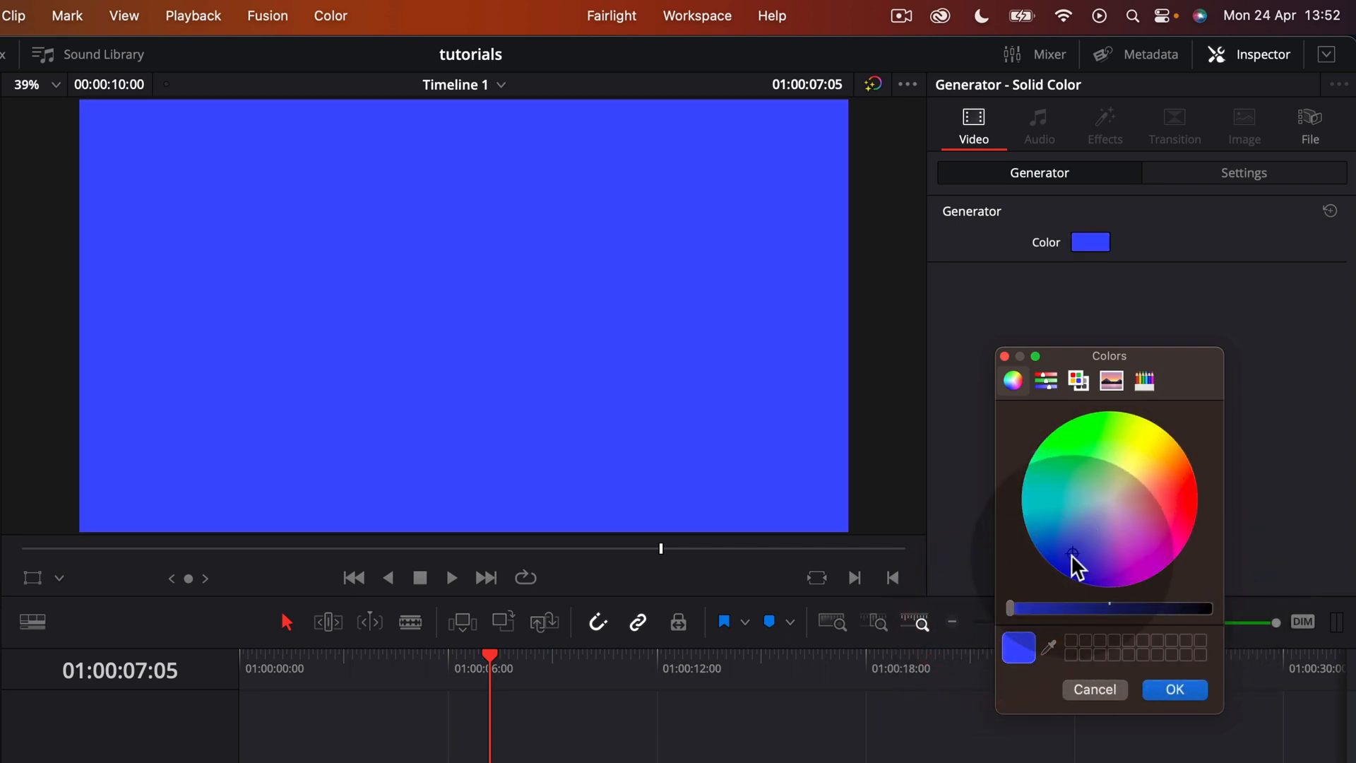
left_click(1148, 520)
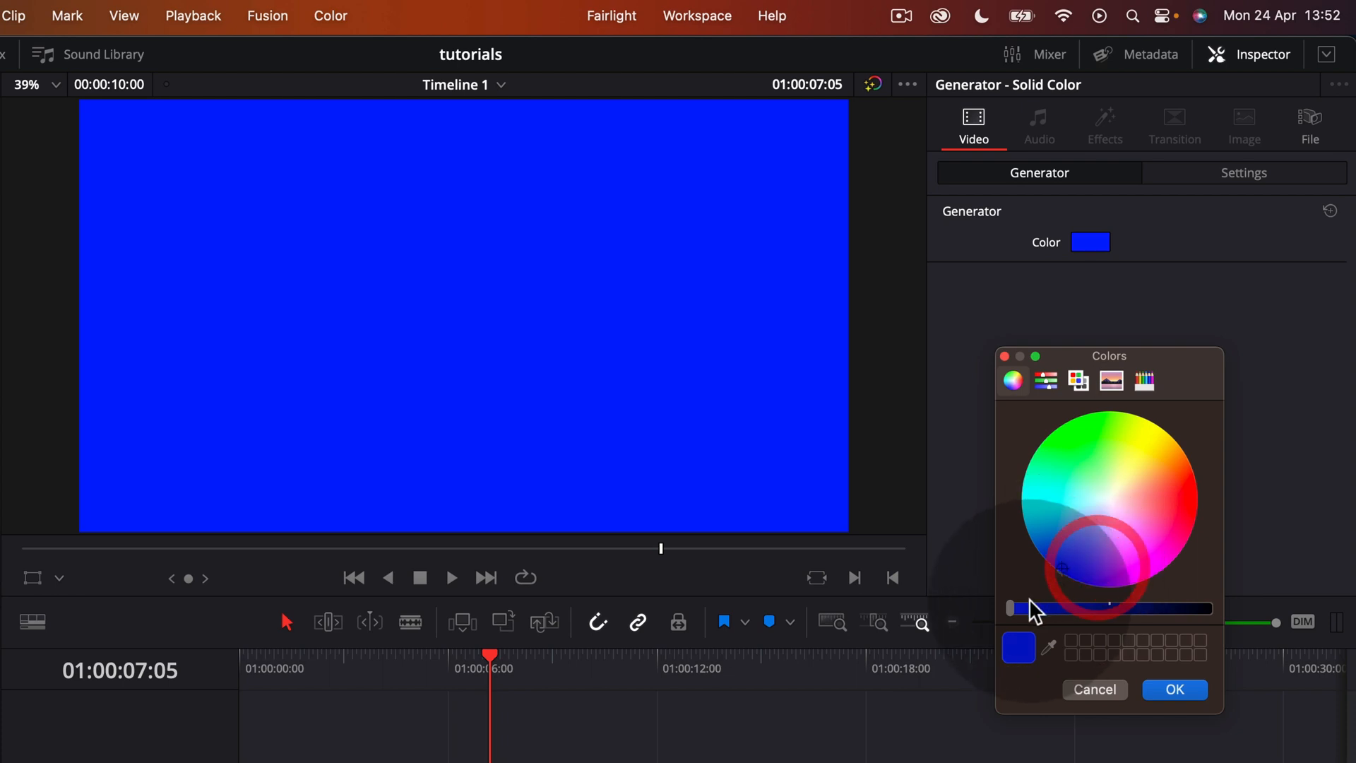
left_click_drag(1034, 607, 1060, 607)
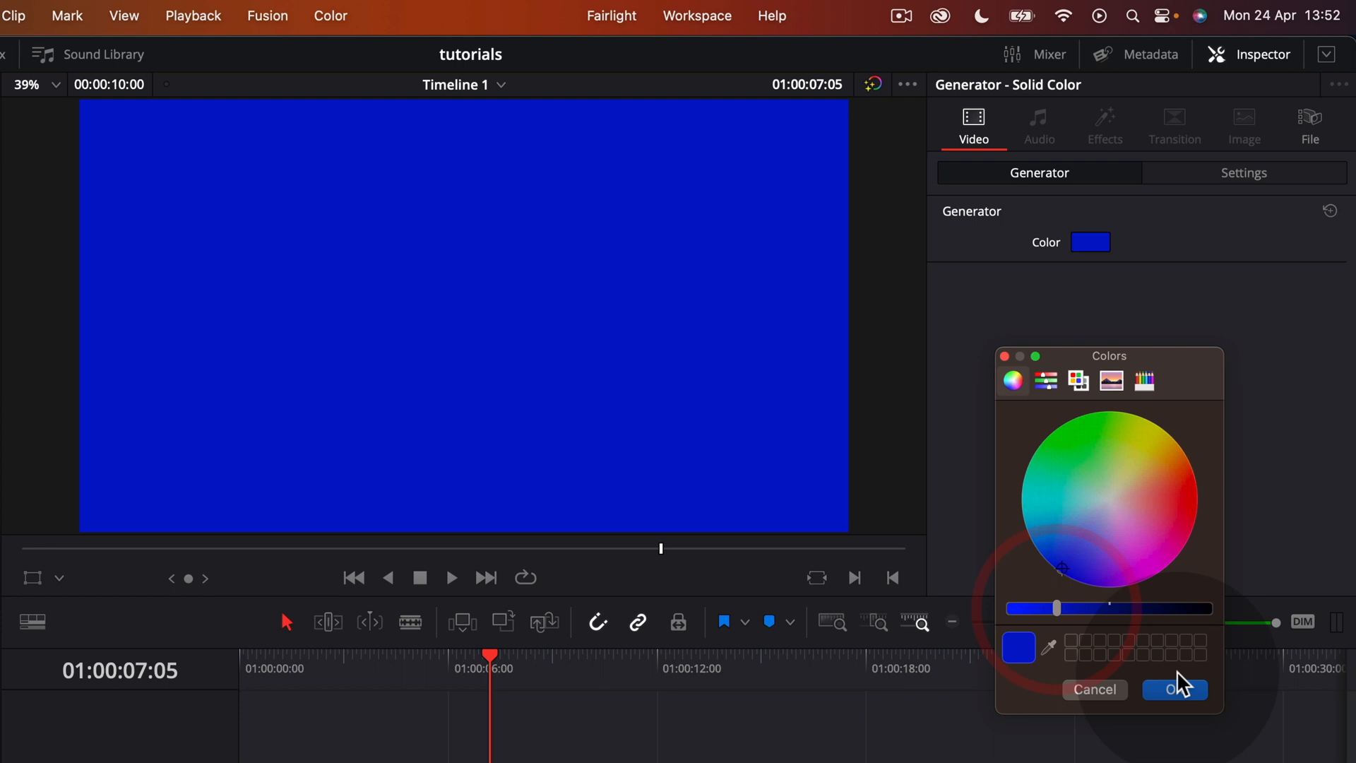
left_click(1174, 690)
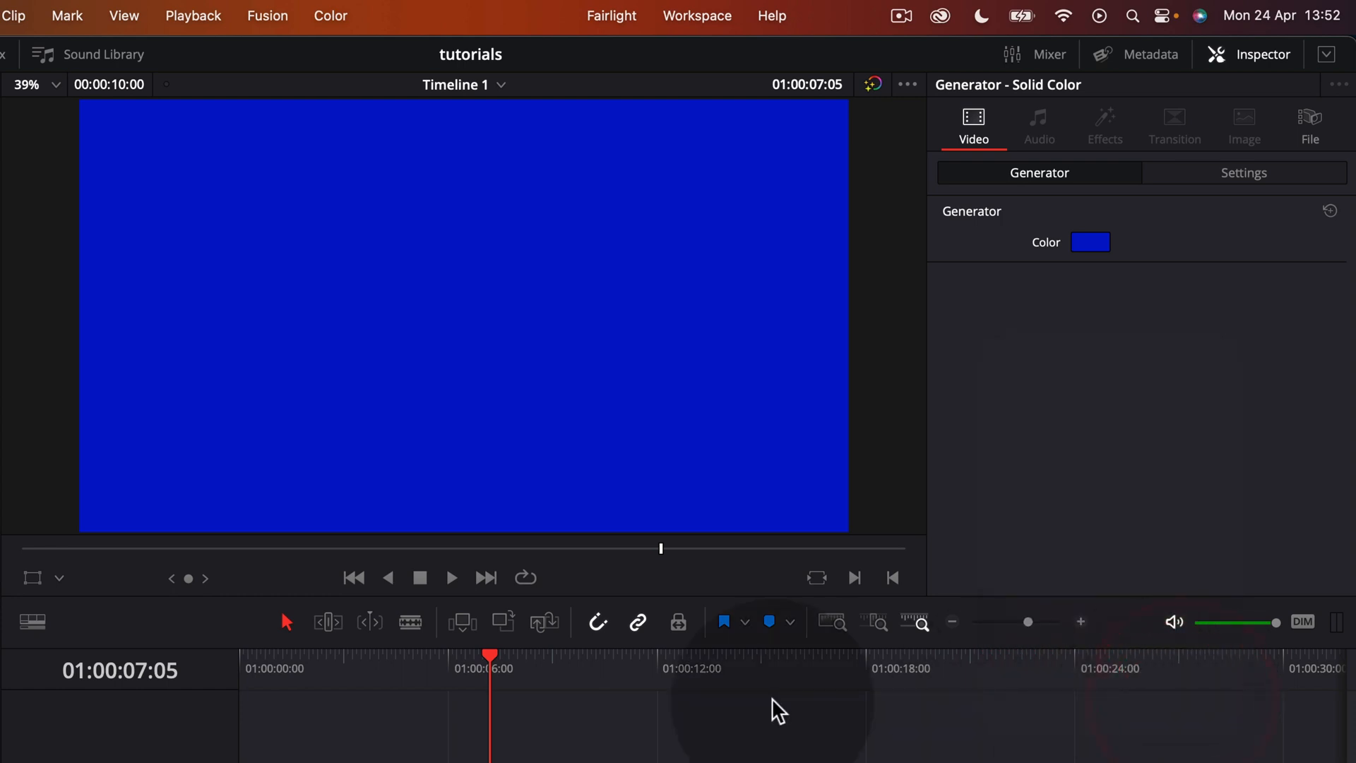
mouse_move(423, 687)
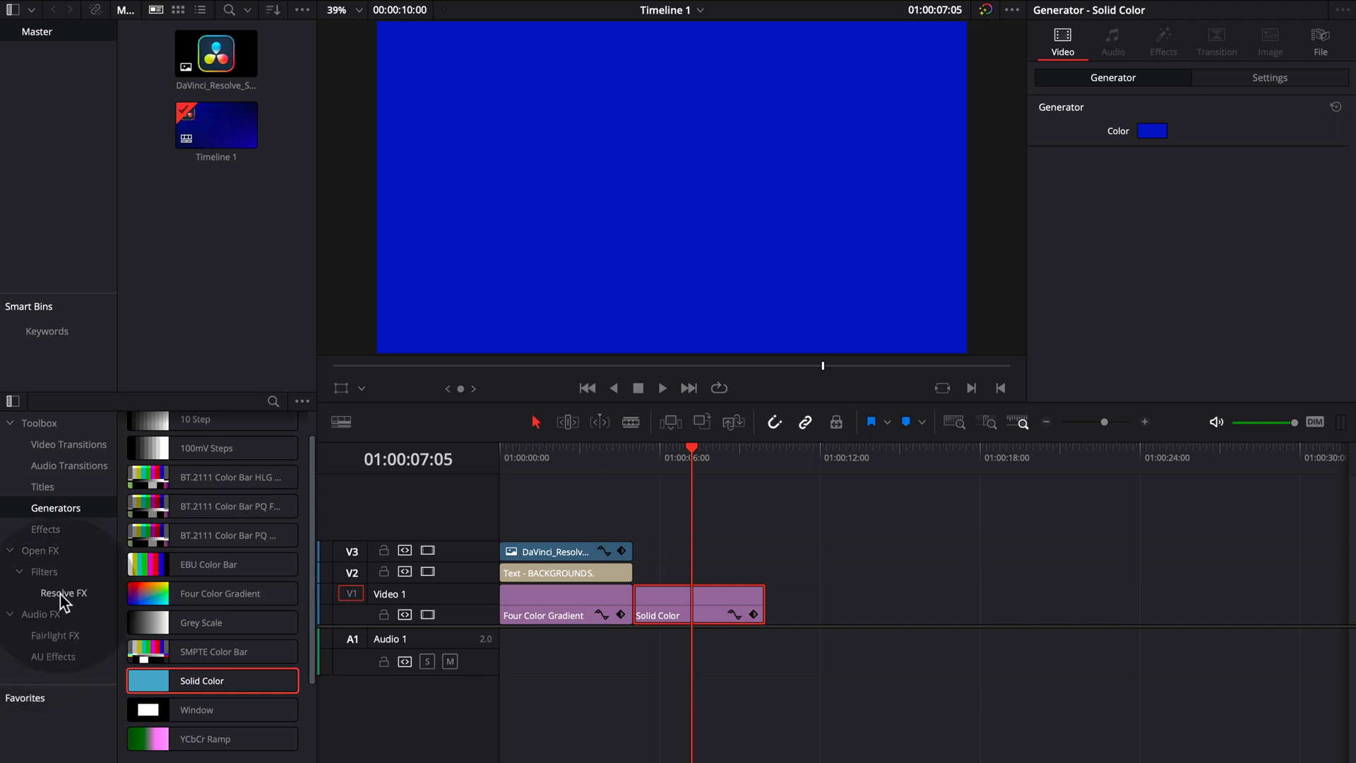
Filter Resolve FX to Vignette via the 'vi' search and drag it toward the Solid Color clip
left_click(64, 592)
type("v")
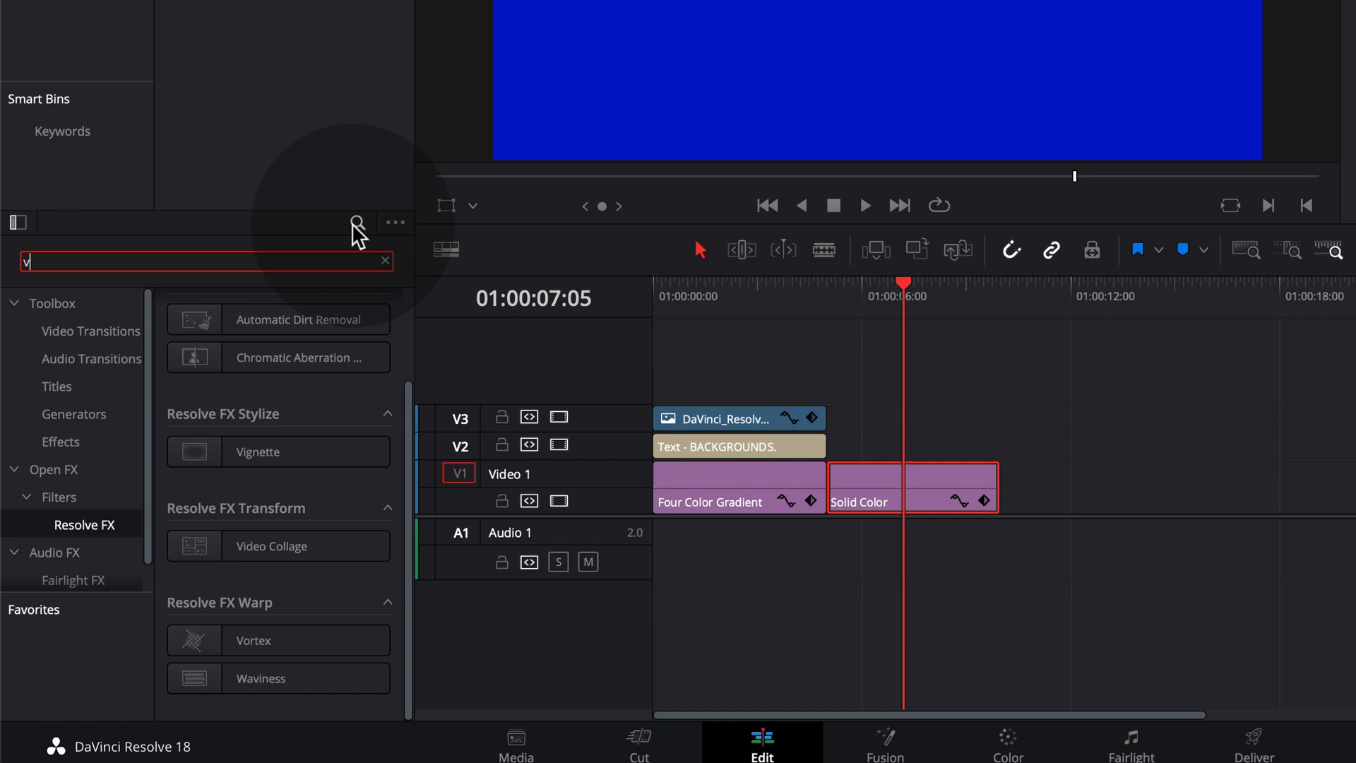
type("i")
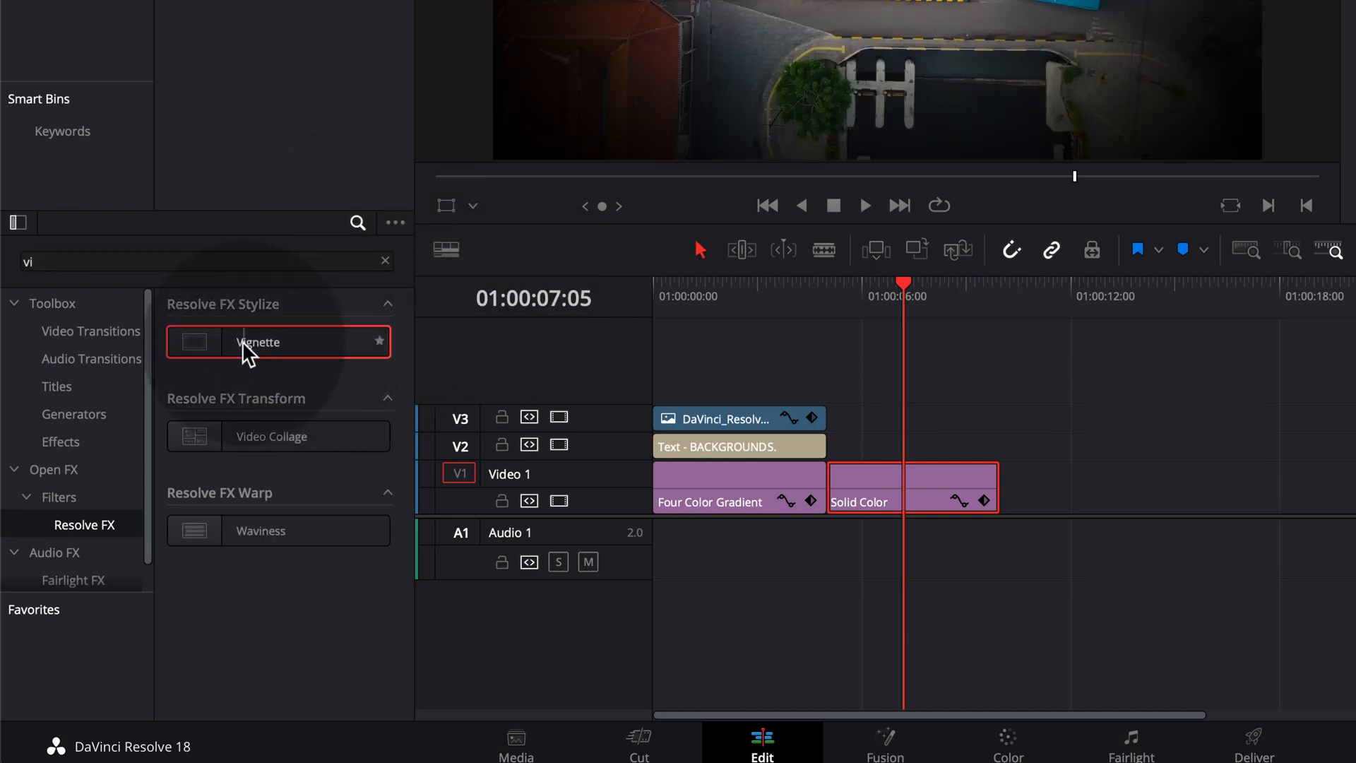
left_click_drag(251, 355, 904, 502)
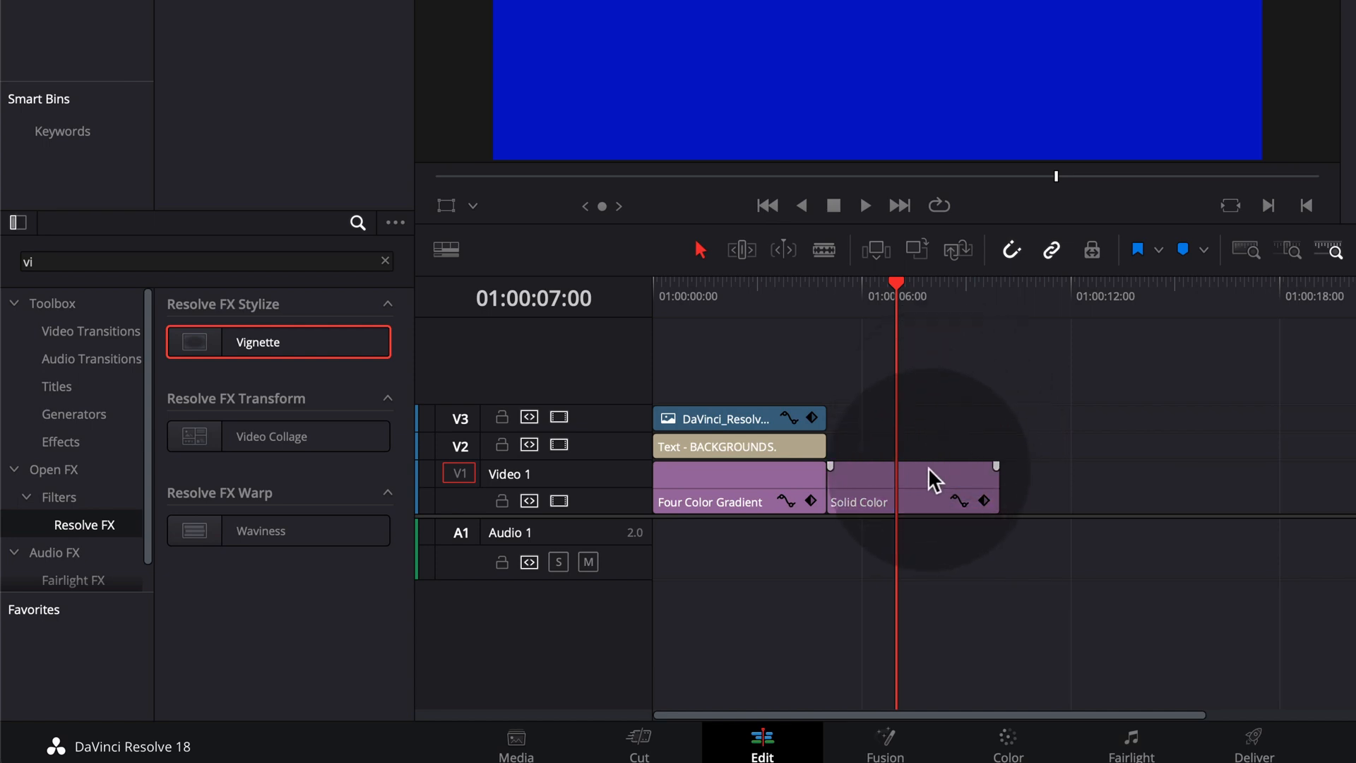
mouse_move(917, 502)
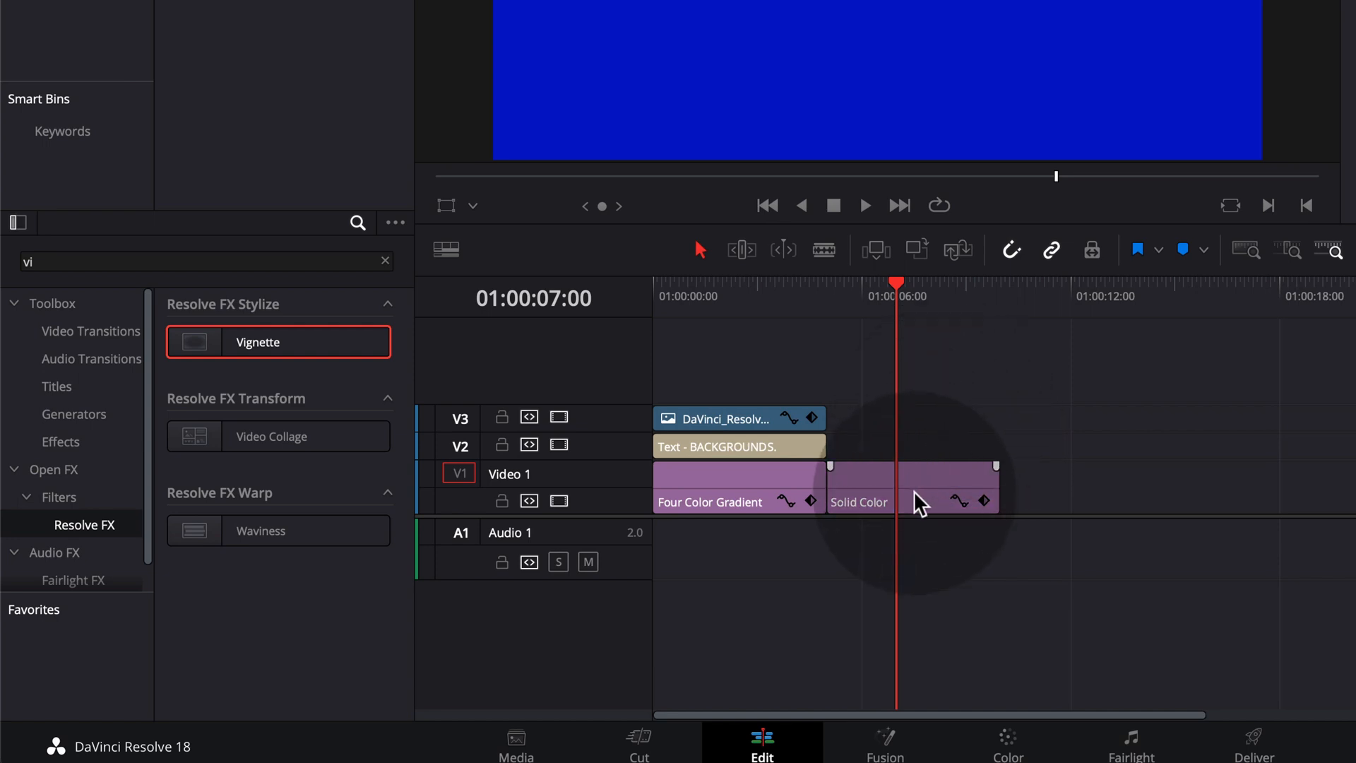
Make the solid a compound clip and drop the Vignette effect onto Compound Clip 1
right_click(943, 484)
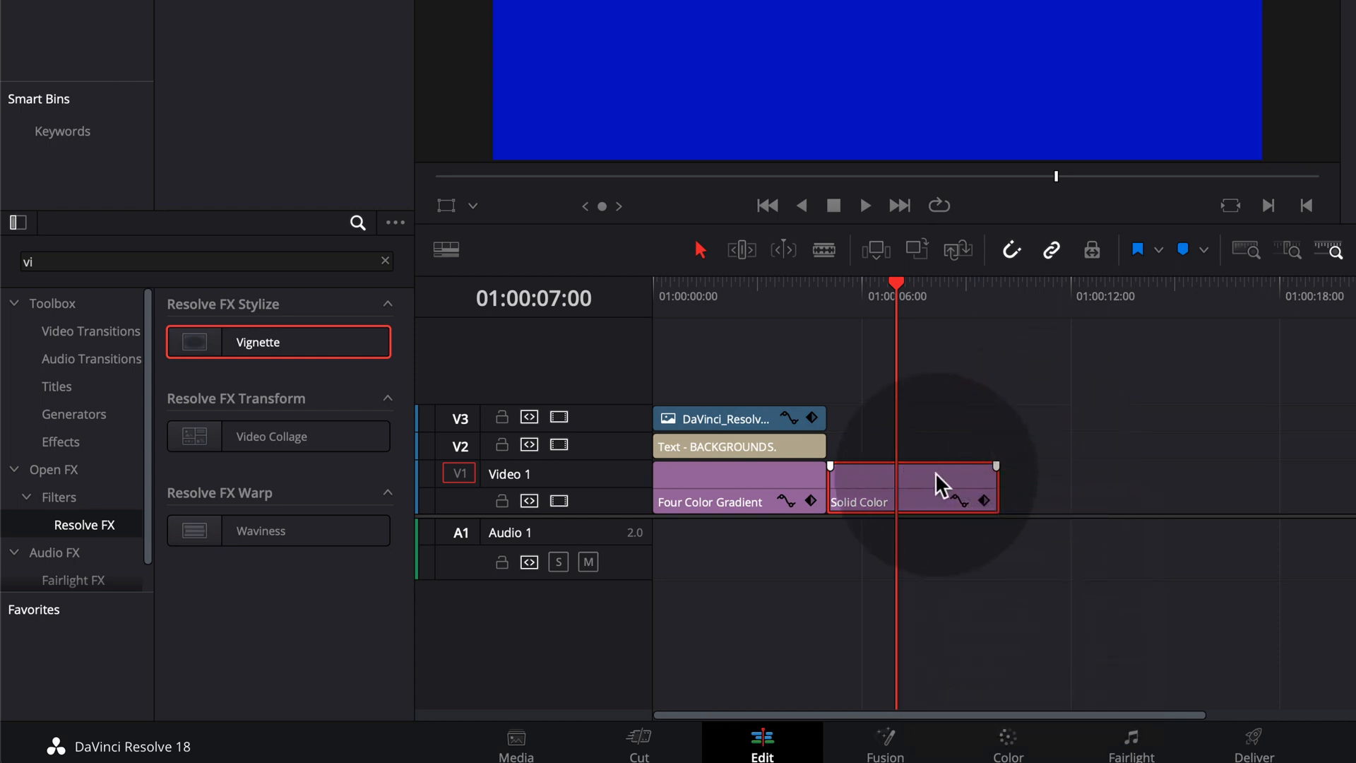
right_click(939, 480)
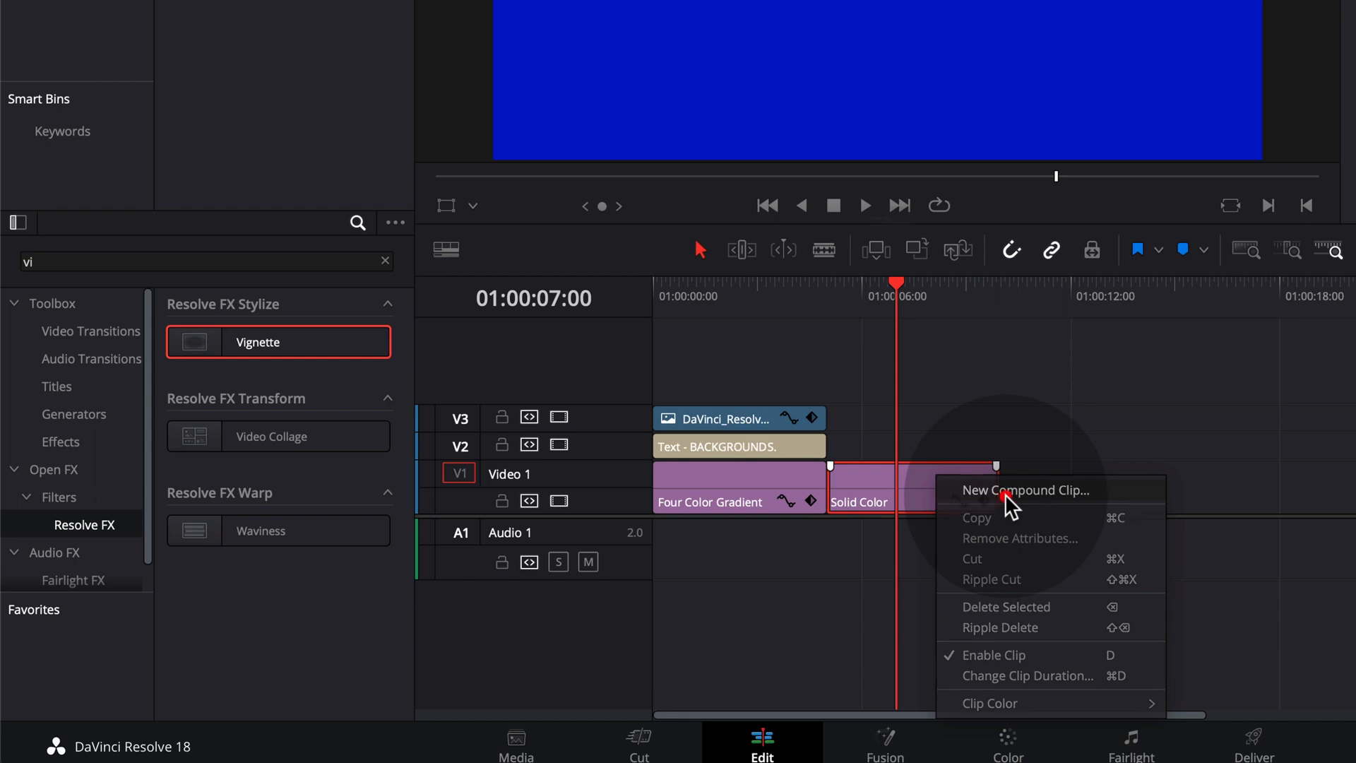
left_click(1027, 490)
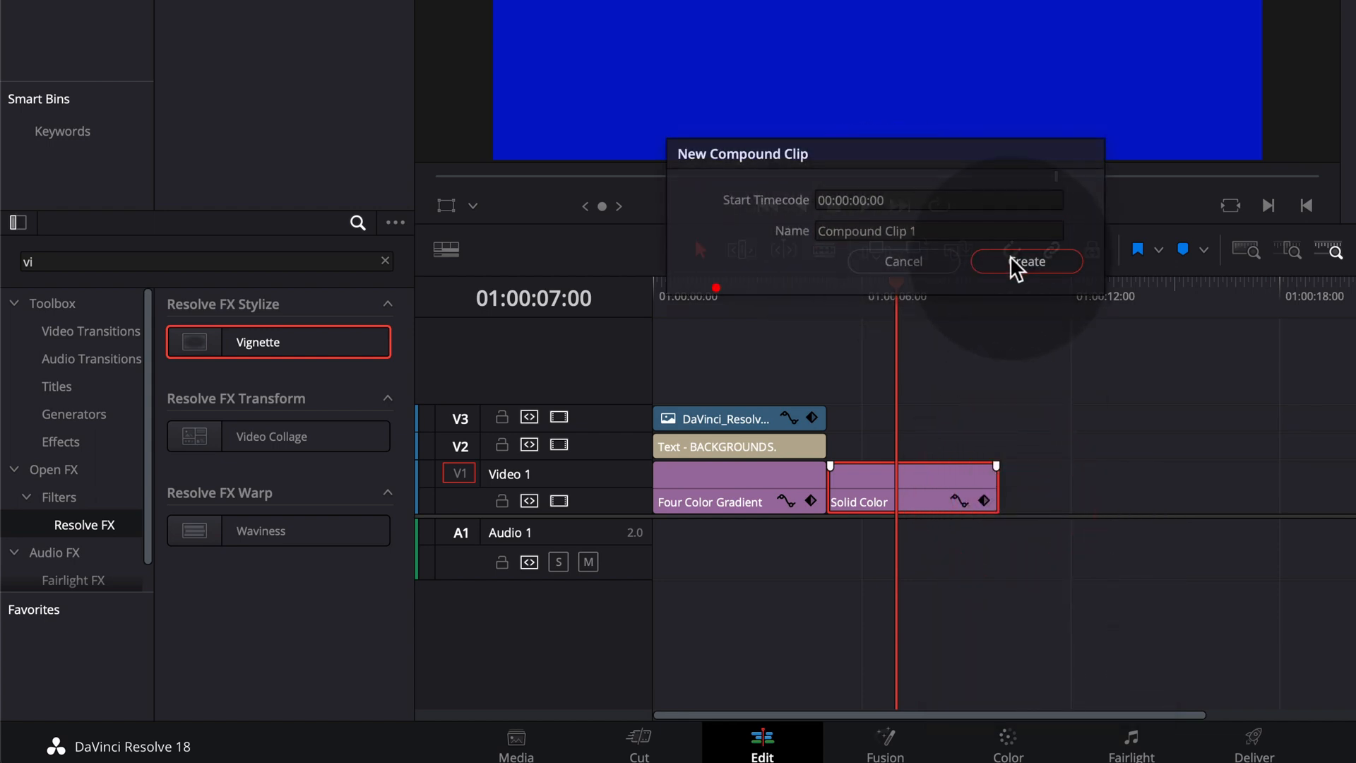
left_click(1027, 261)
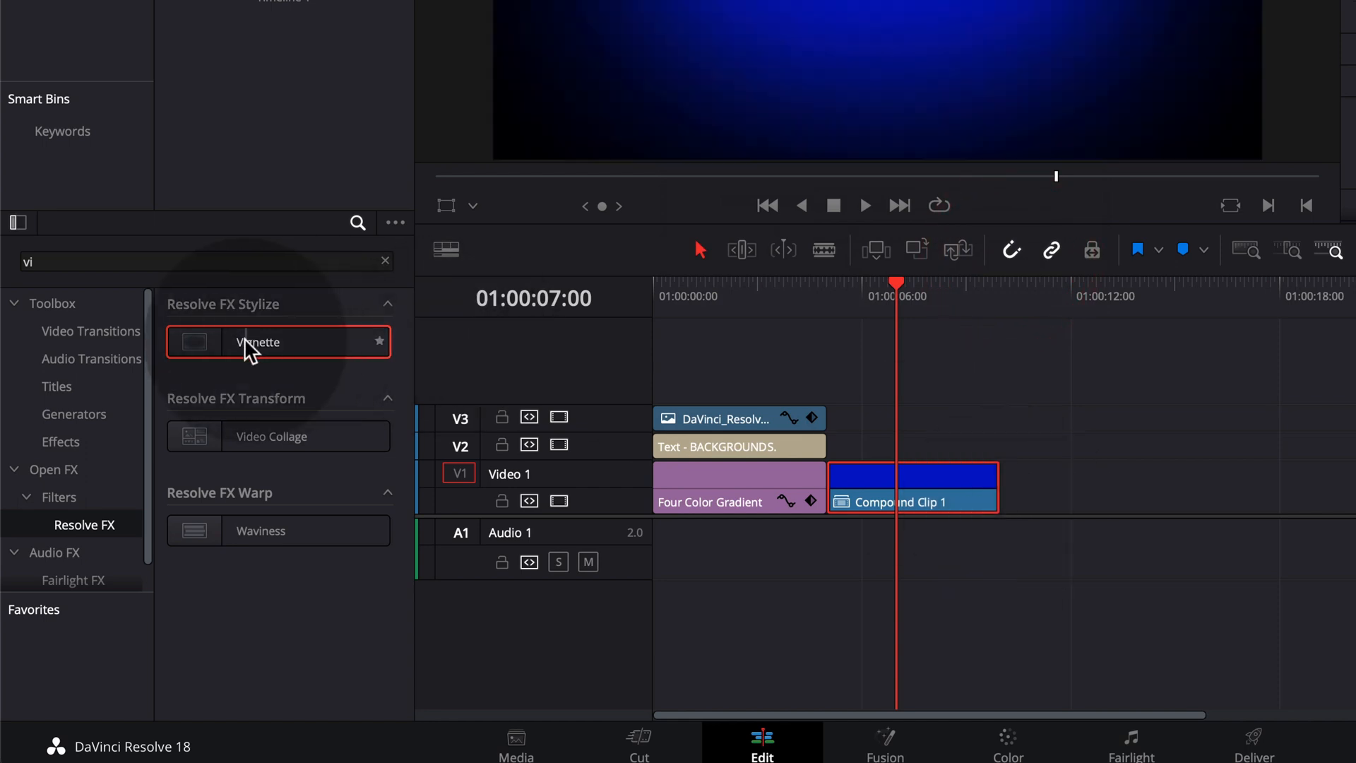
left_click_drag(276, 342, 891, 502)
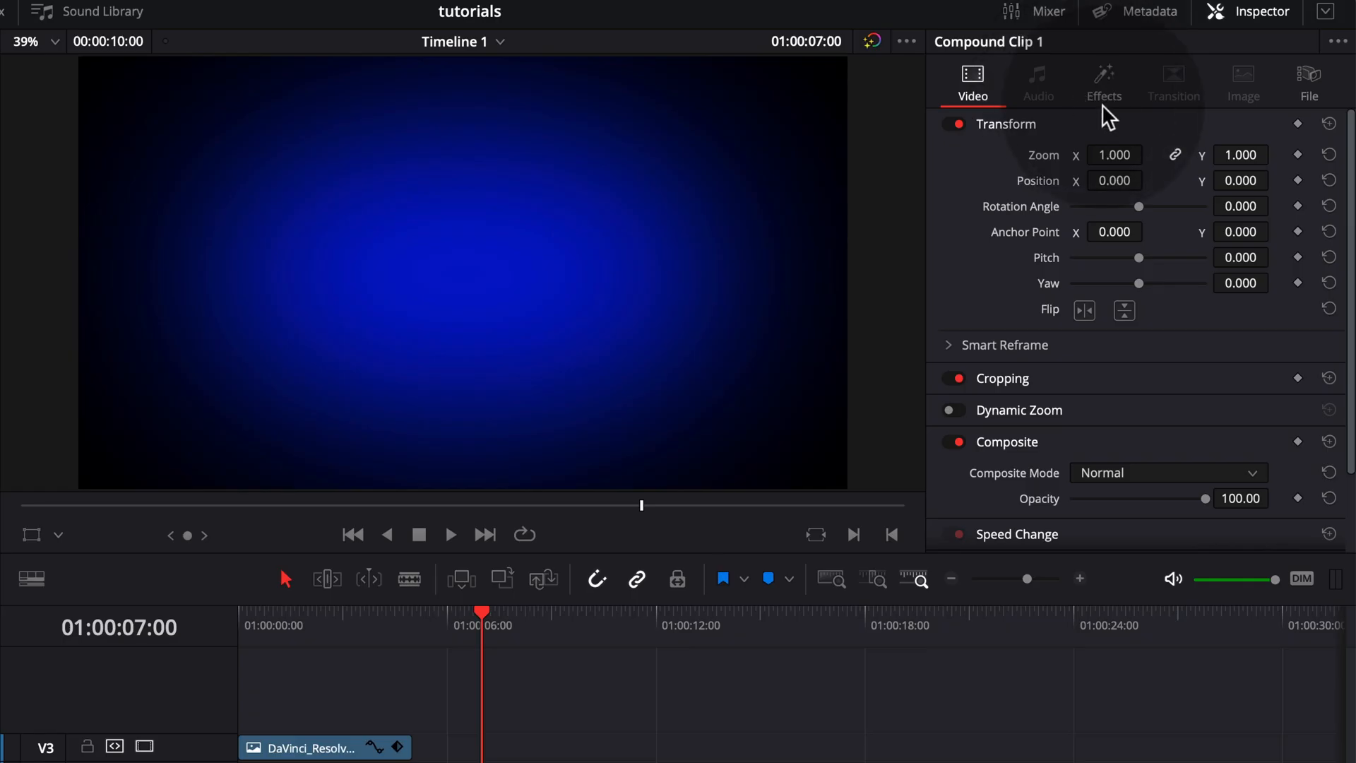
Try the vignette's Advanced mode and border shapes, then return it to Basic mode
left_click(1104, 84)
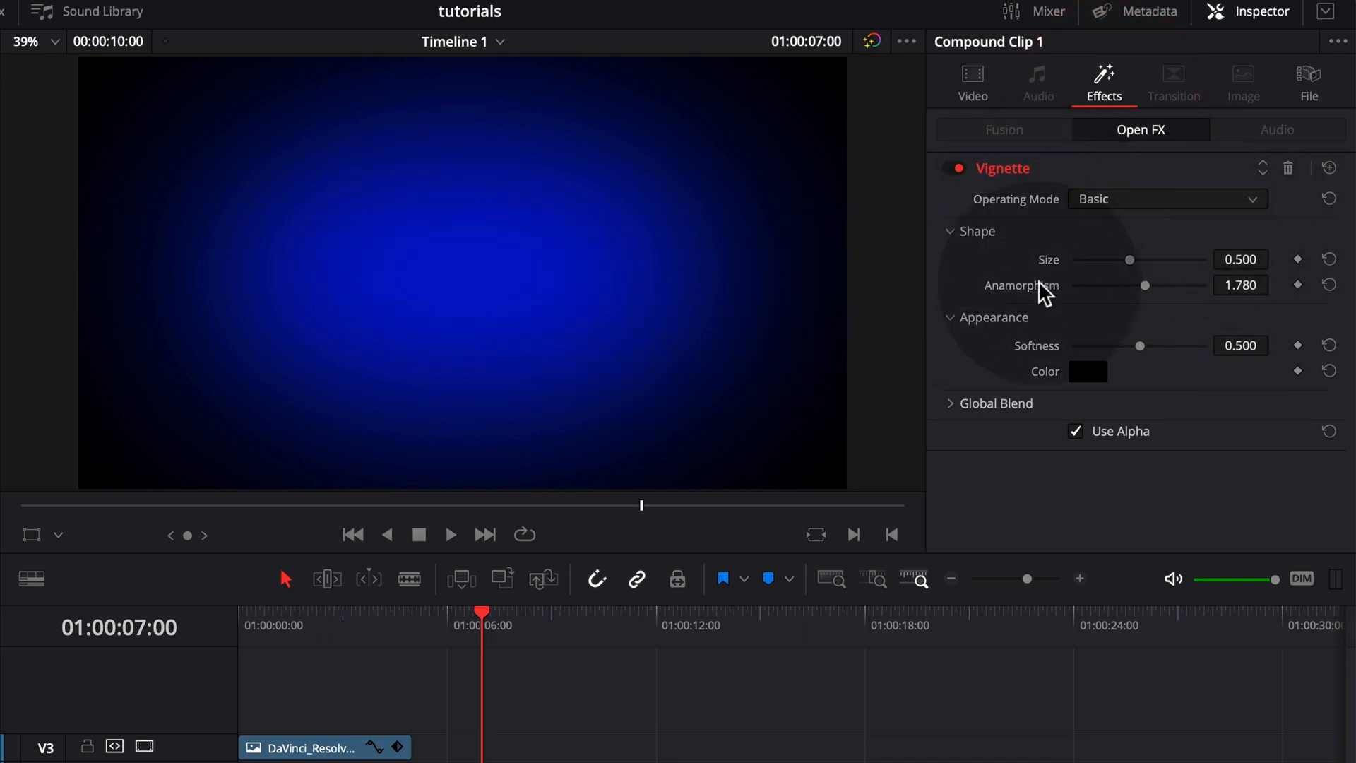
left_click(1166, 199)
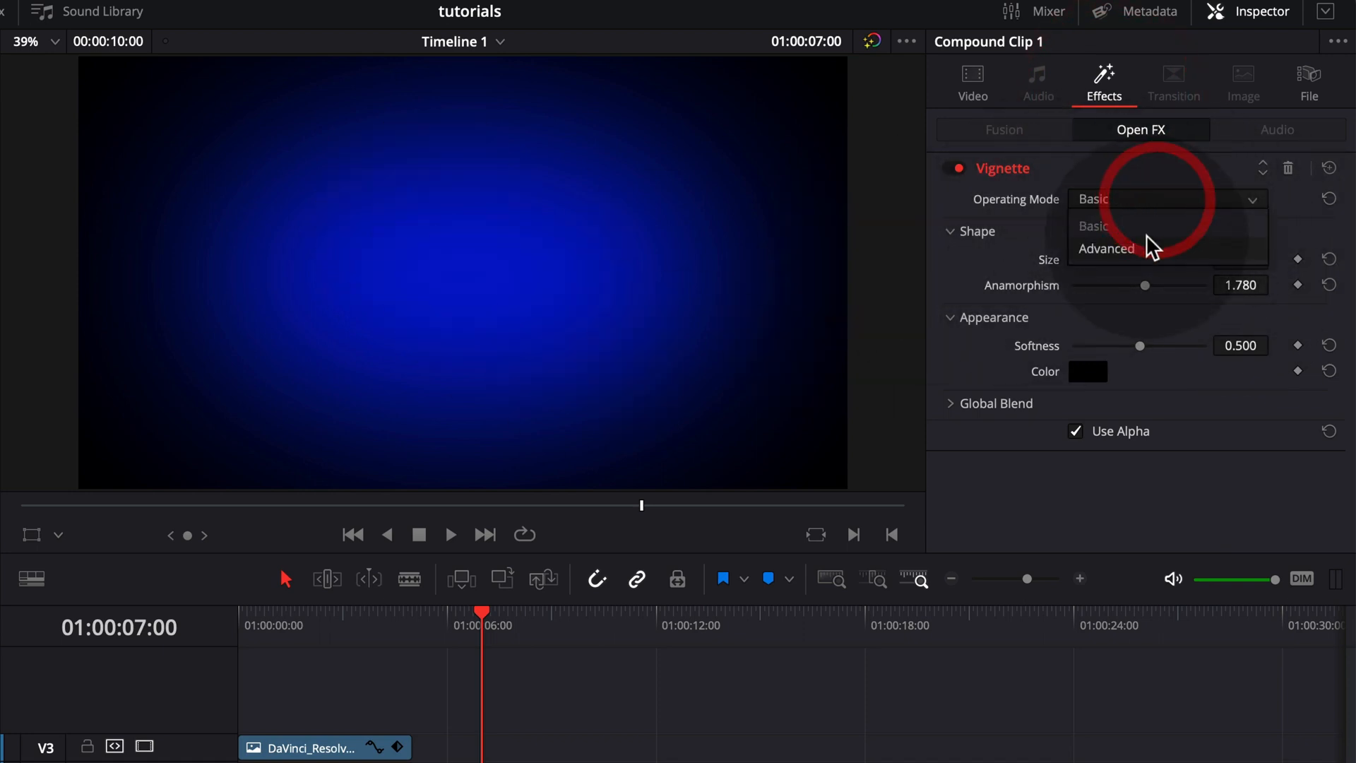
left_click(1108, 249)
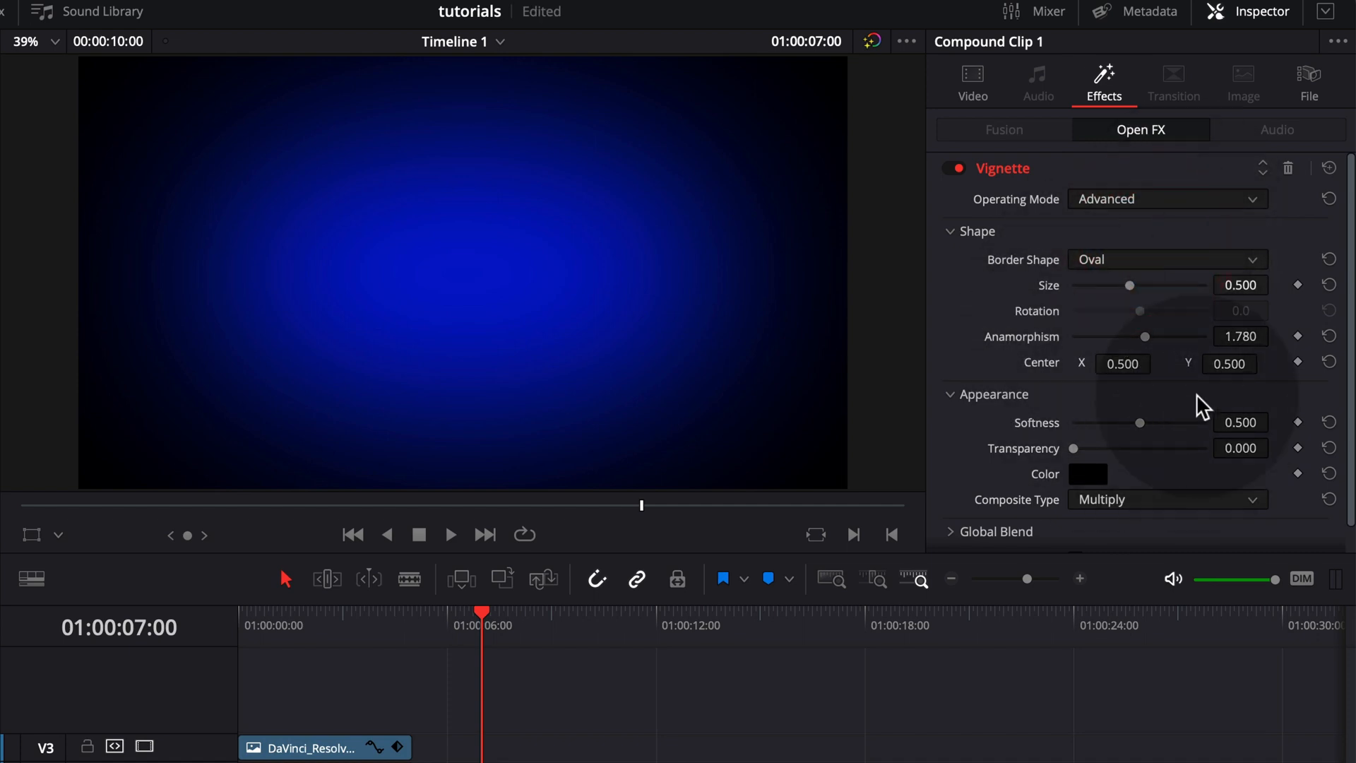
left_click(1165, 260)
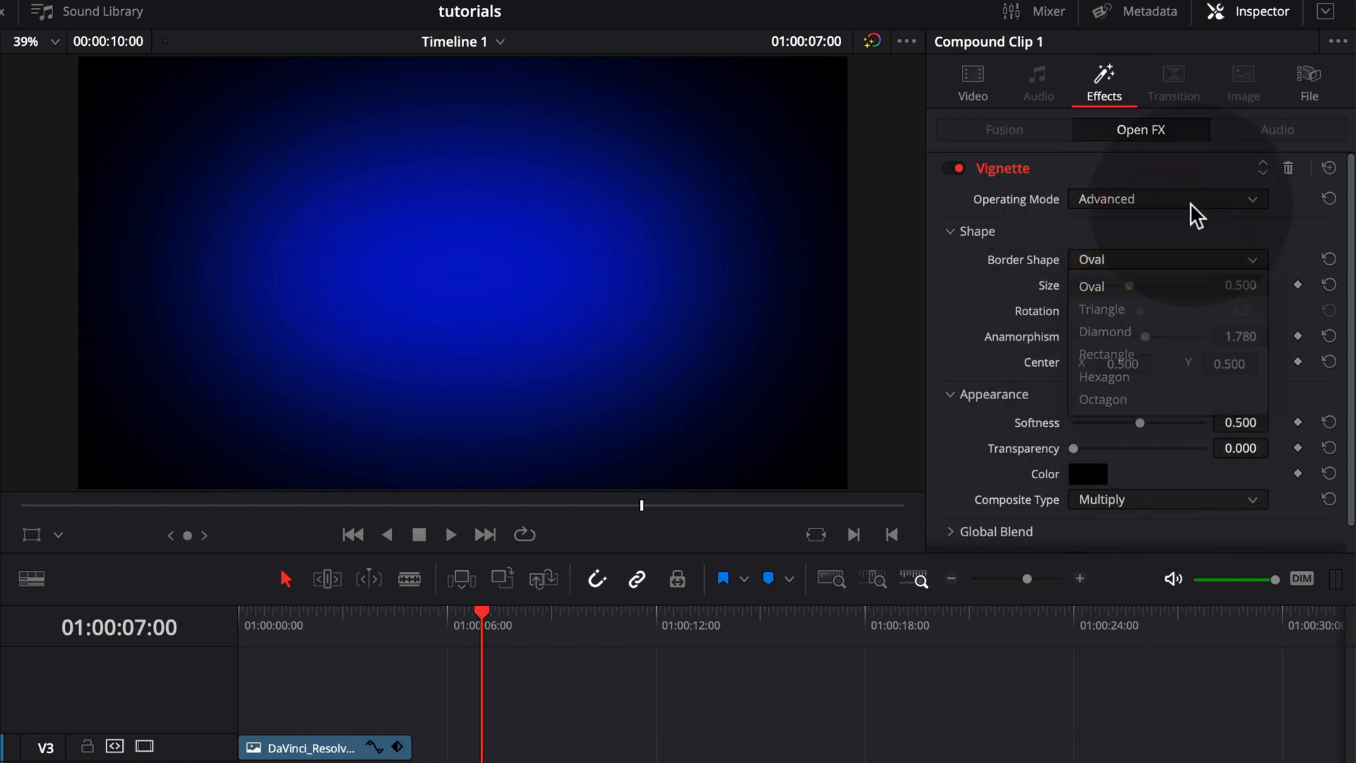
left_click(1166, 198)
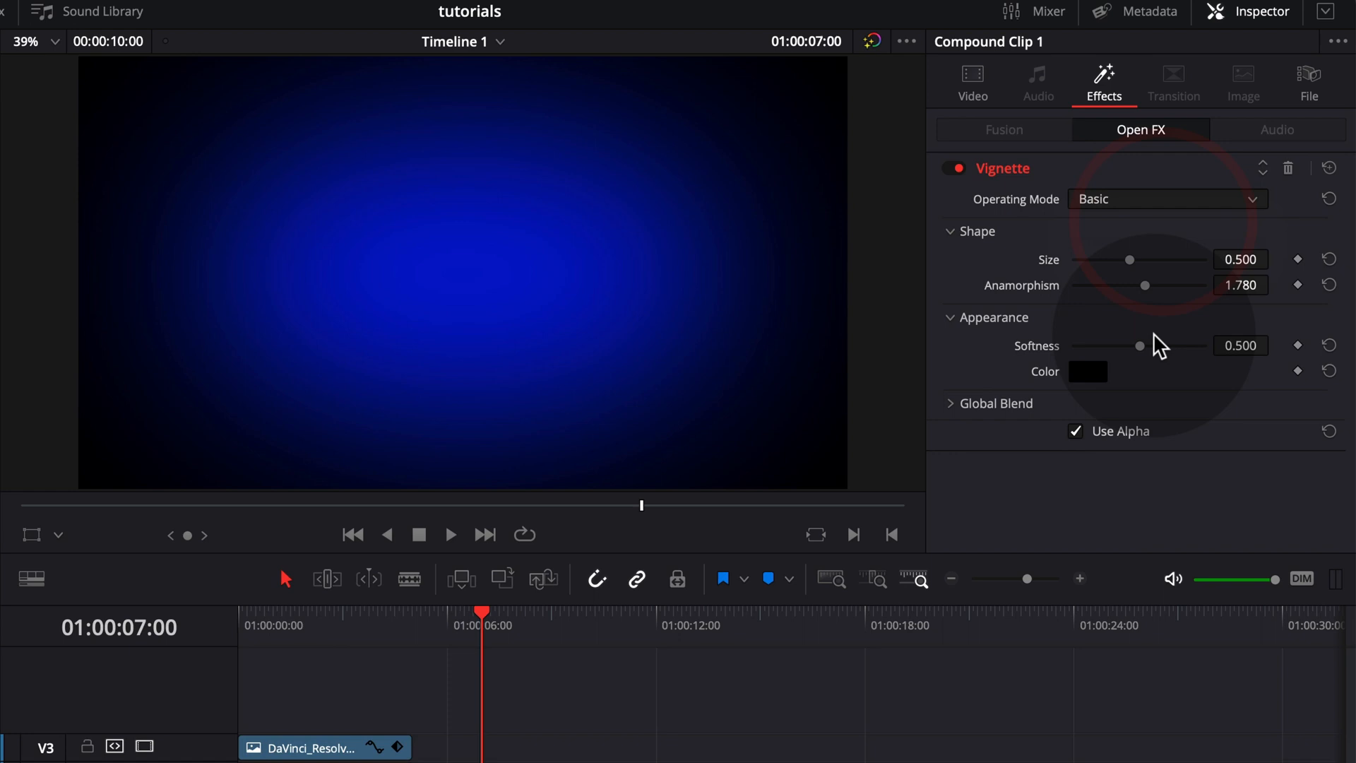
Raise the vignette Softness to about 0.806 for a smoother dark-edge falloff
left_click_drag(1140, 345, 1187, 345)
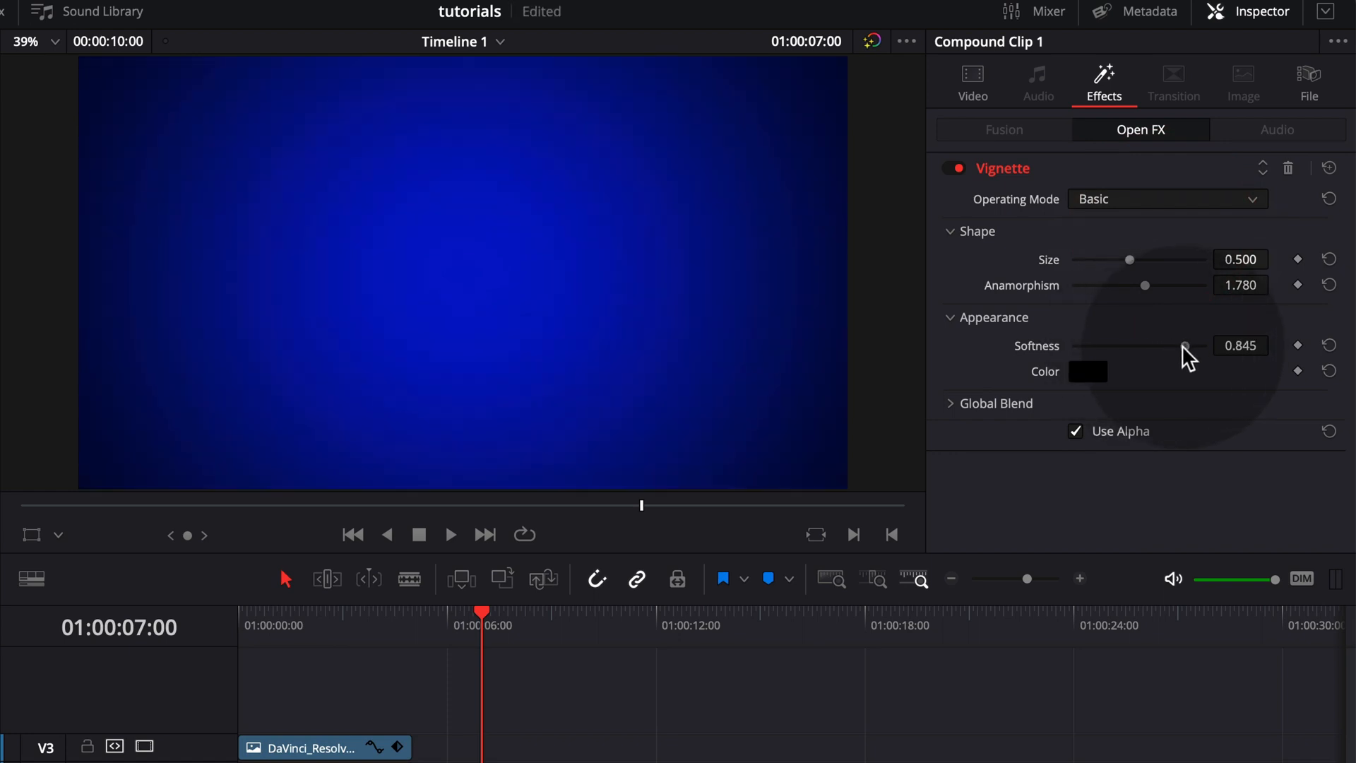
left_click_drag(1185, 344, 1179, 344)
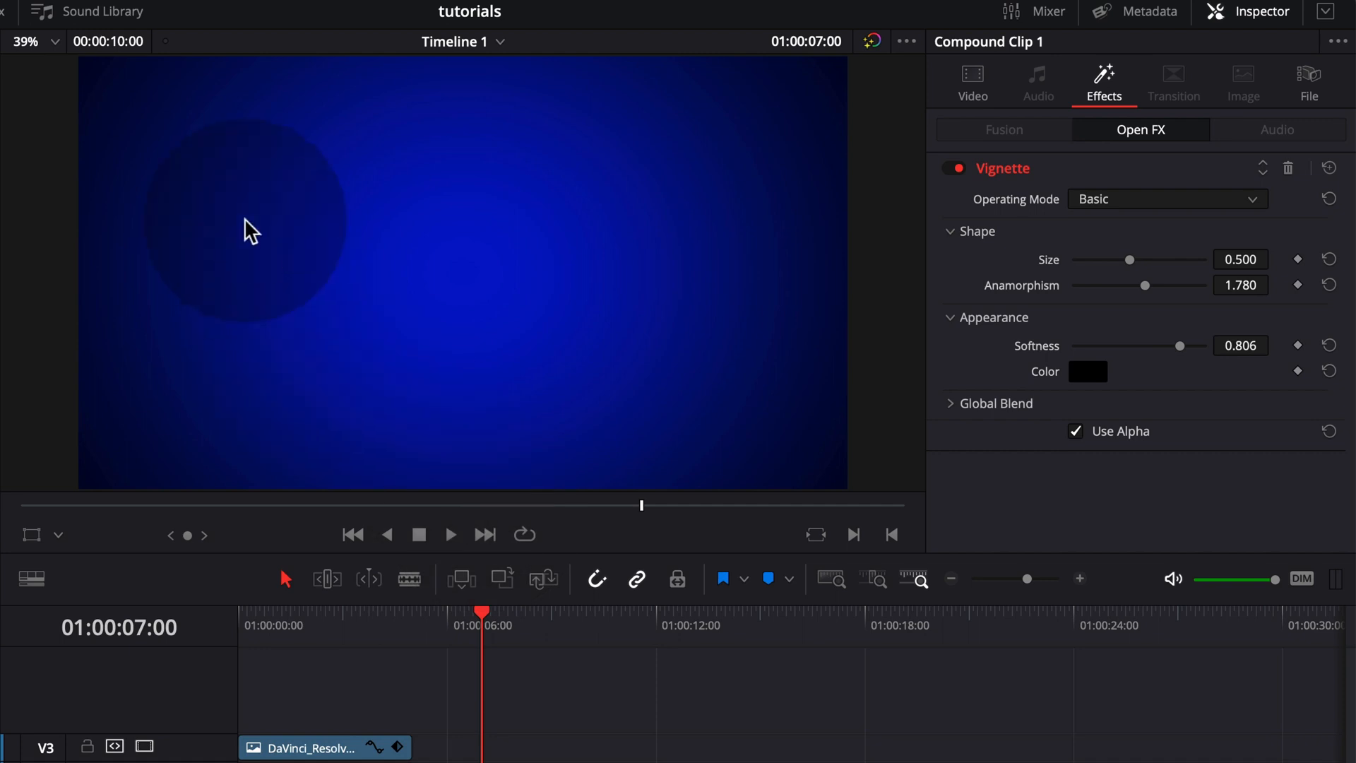
left_click_drag(251, 229, 419, 363)
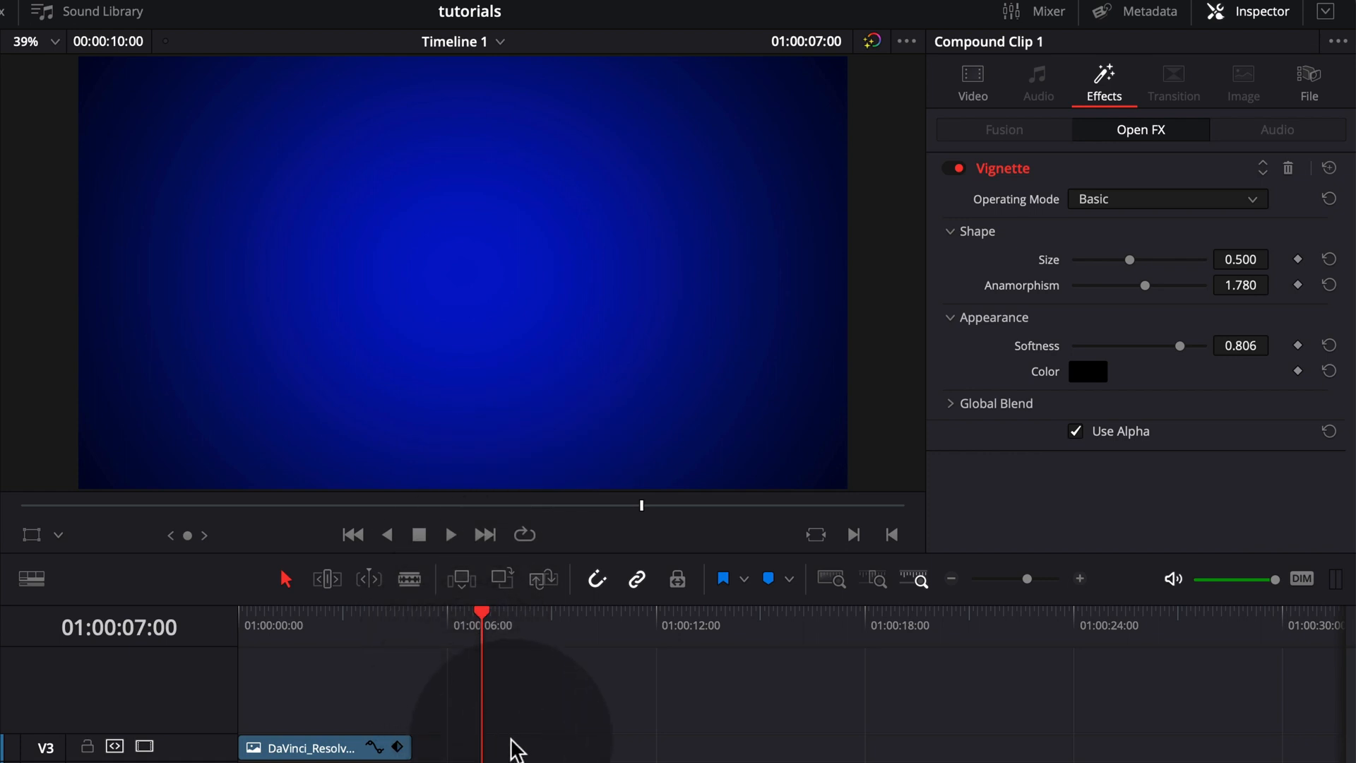
Clear the effects search, place a Four Color Gradient after Compound Clip 1 and select it
left_click(370, 625)
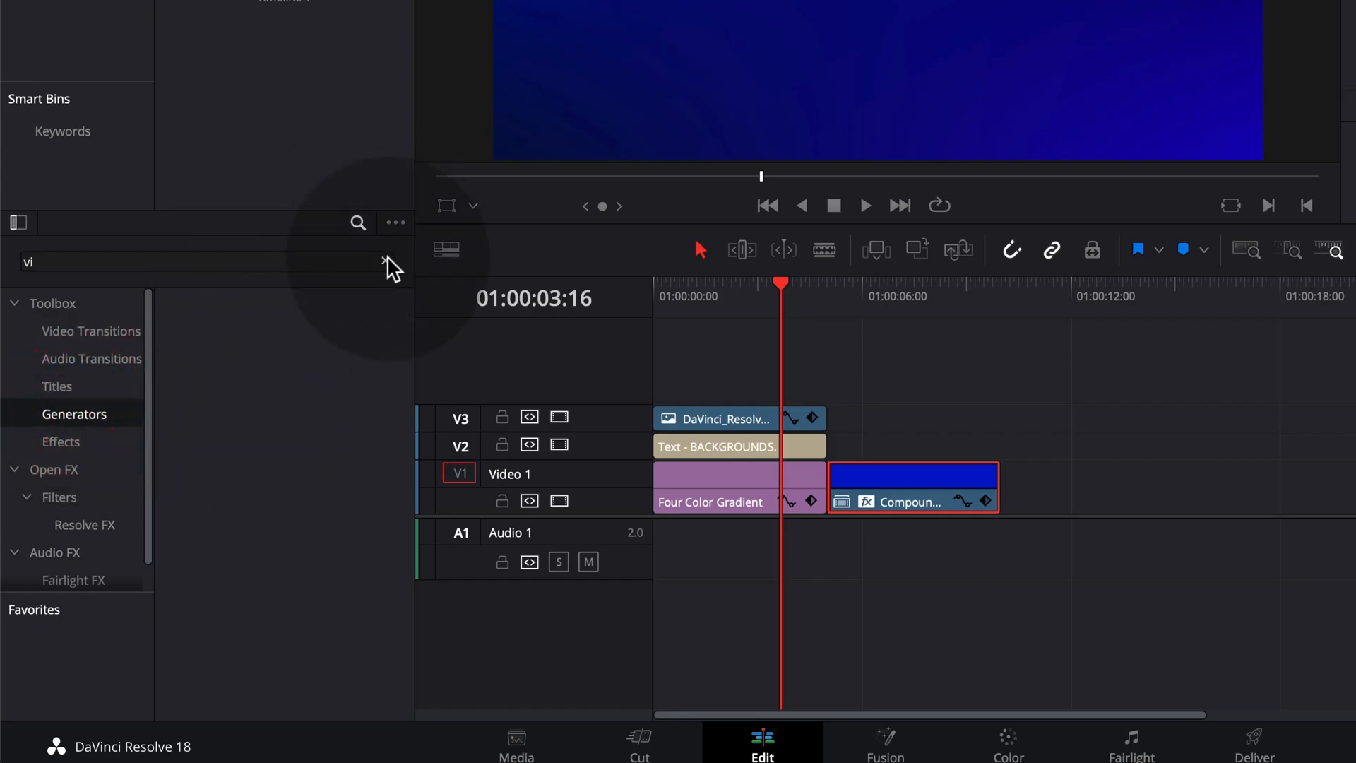
left_click(388, 262)
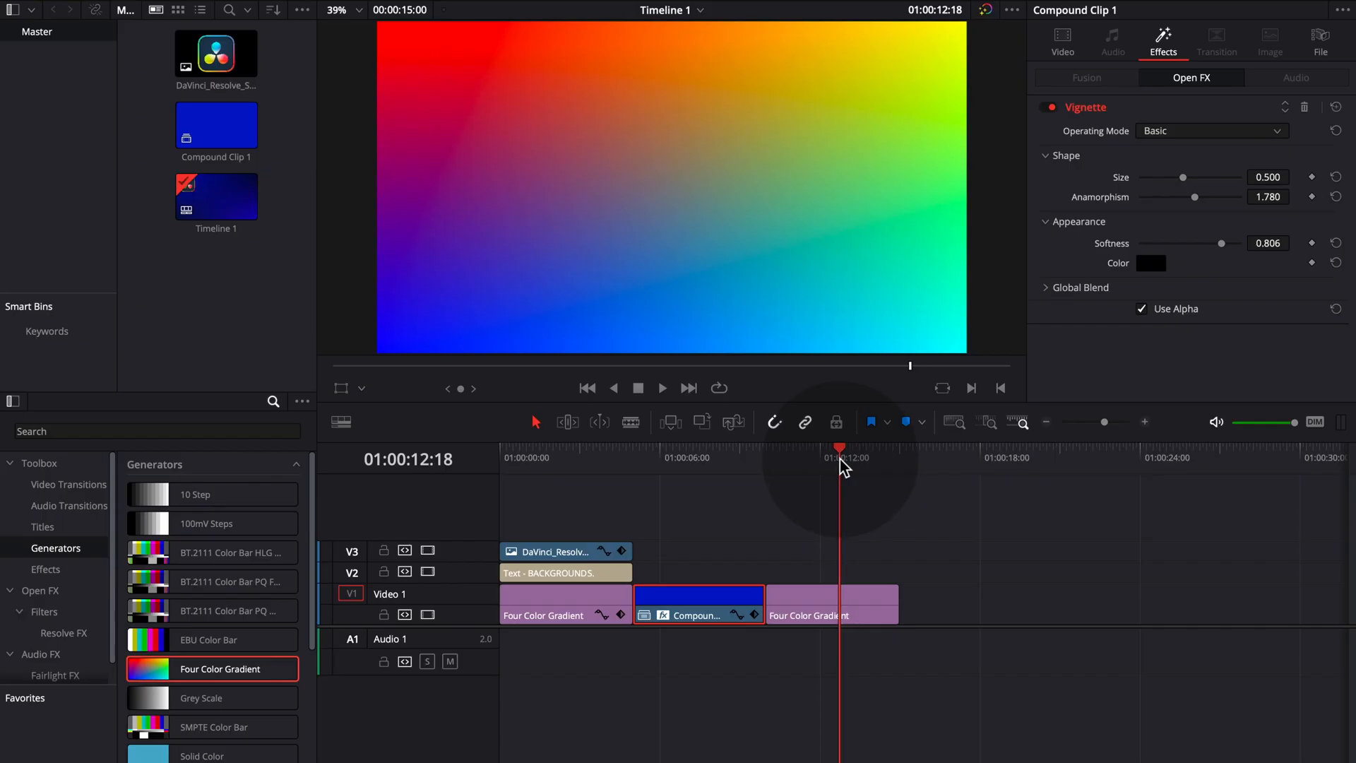
left_click(830, 603)
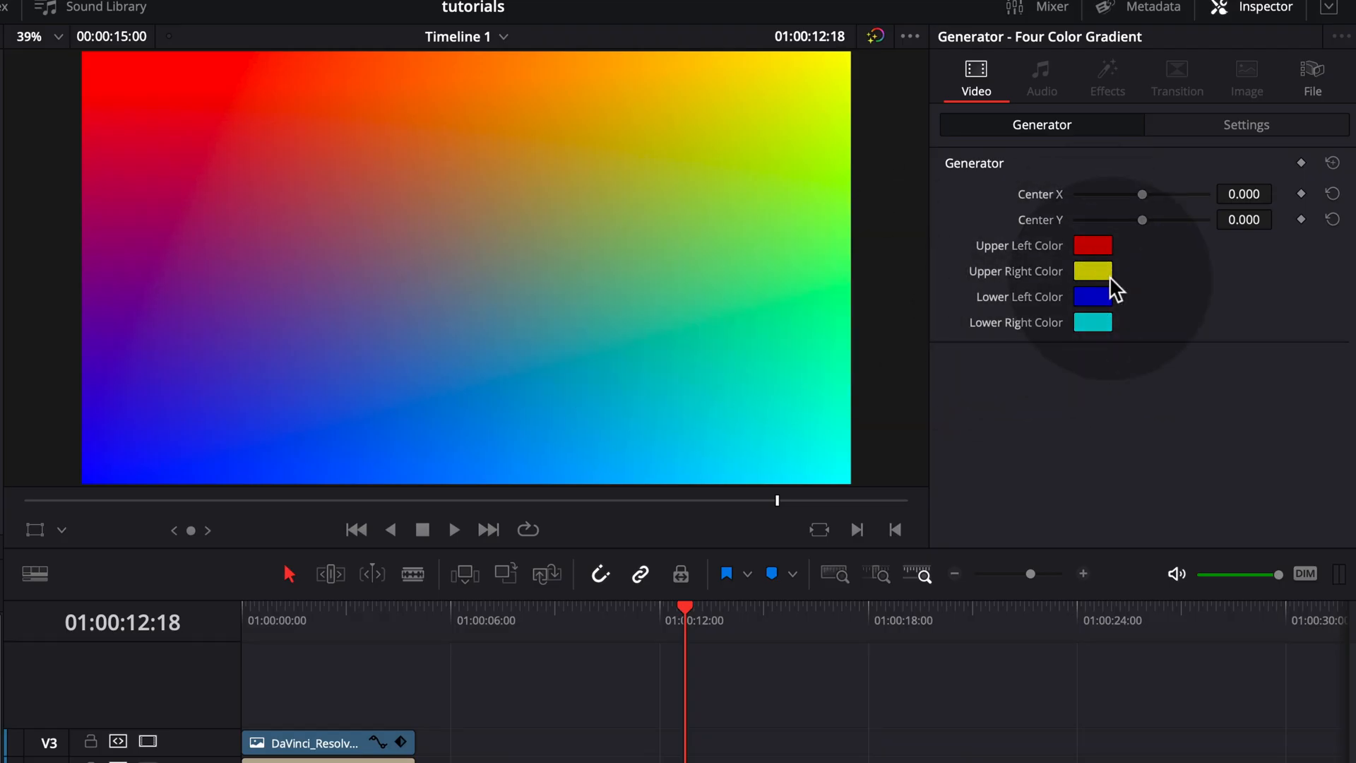
Set the gradient's corner colours to dark blues, adjusting brightness in the Colors dialog
left_click(1092, 271)
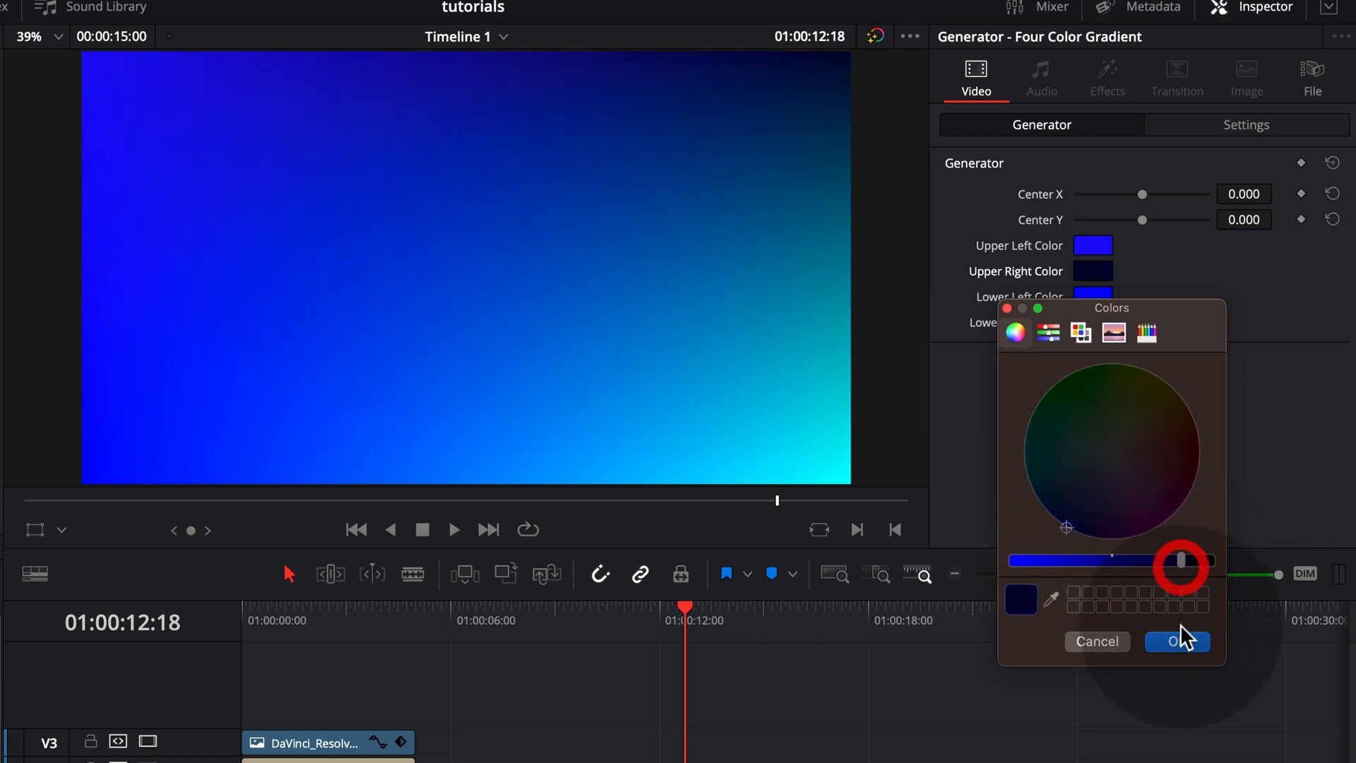
left_click(1081, 331)
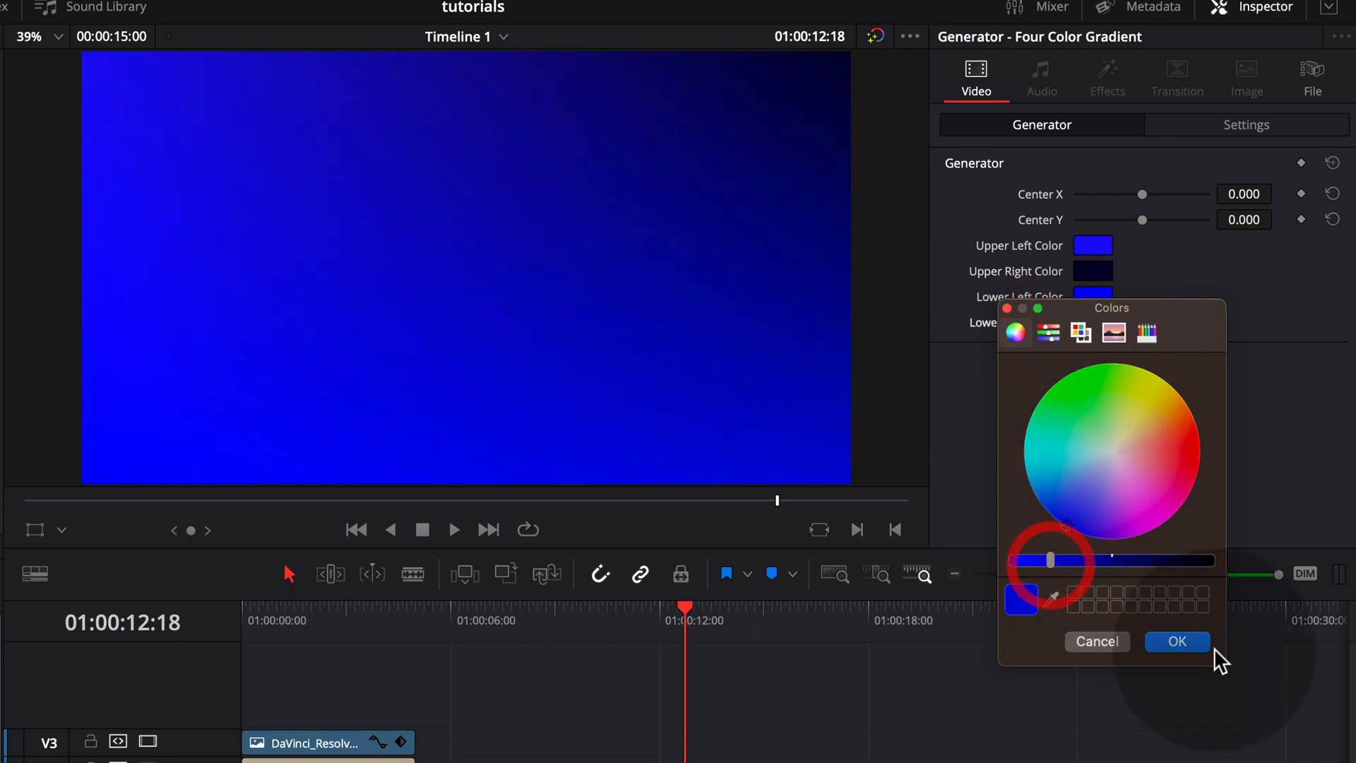
left_click_drag(1050, 561, 1011, 561)
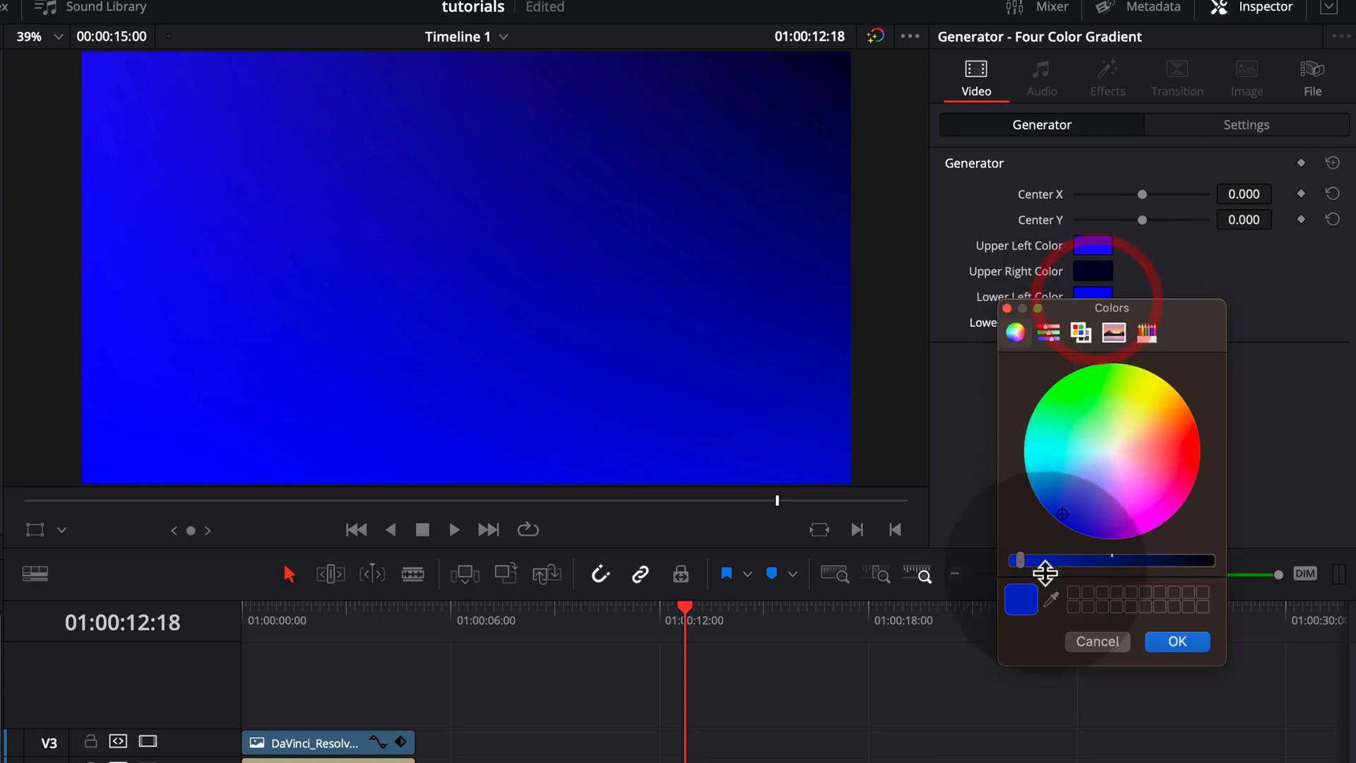
left_click_drag(1019, 561, 1133, 561)
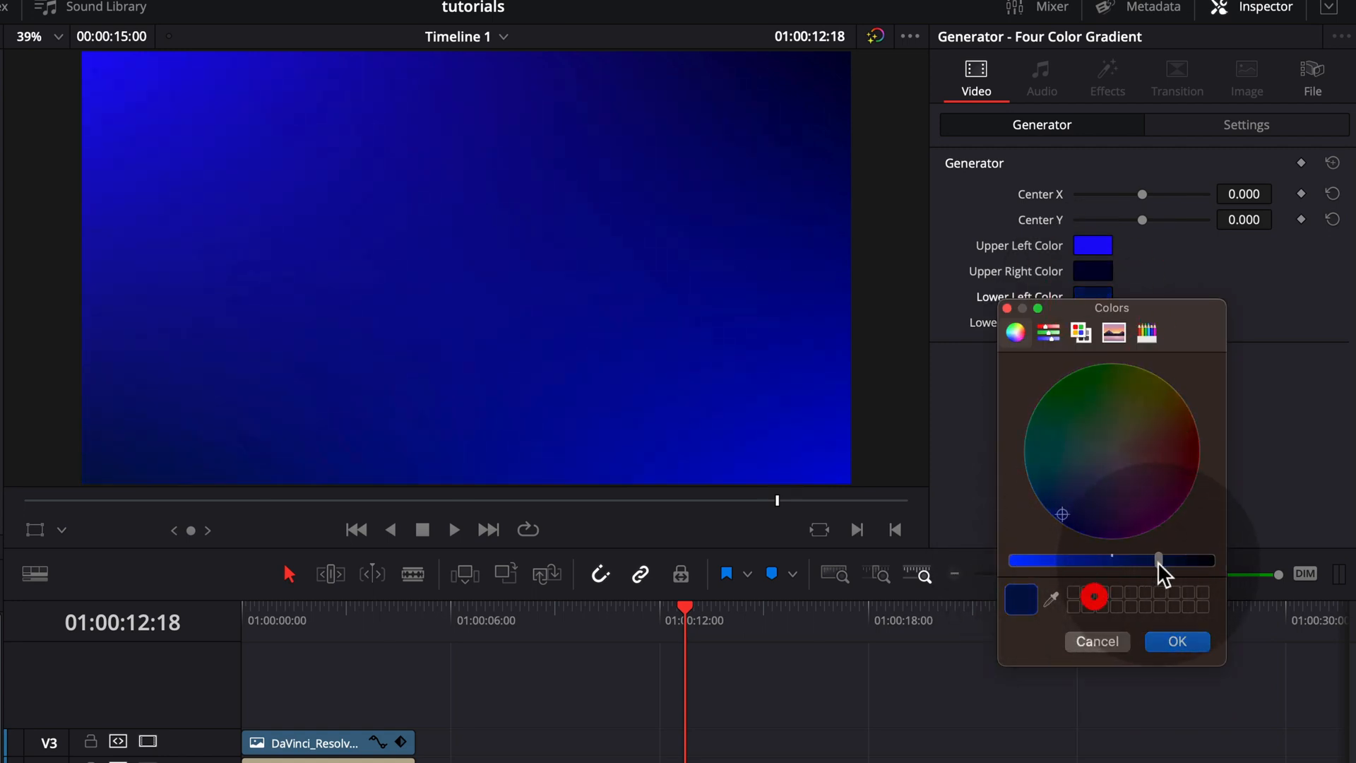
left_click(1177, 642)
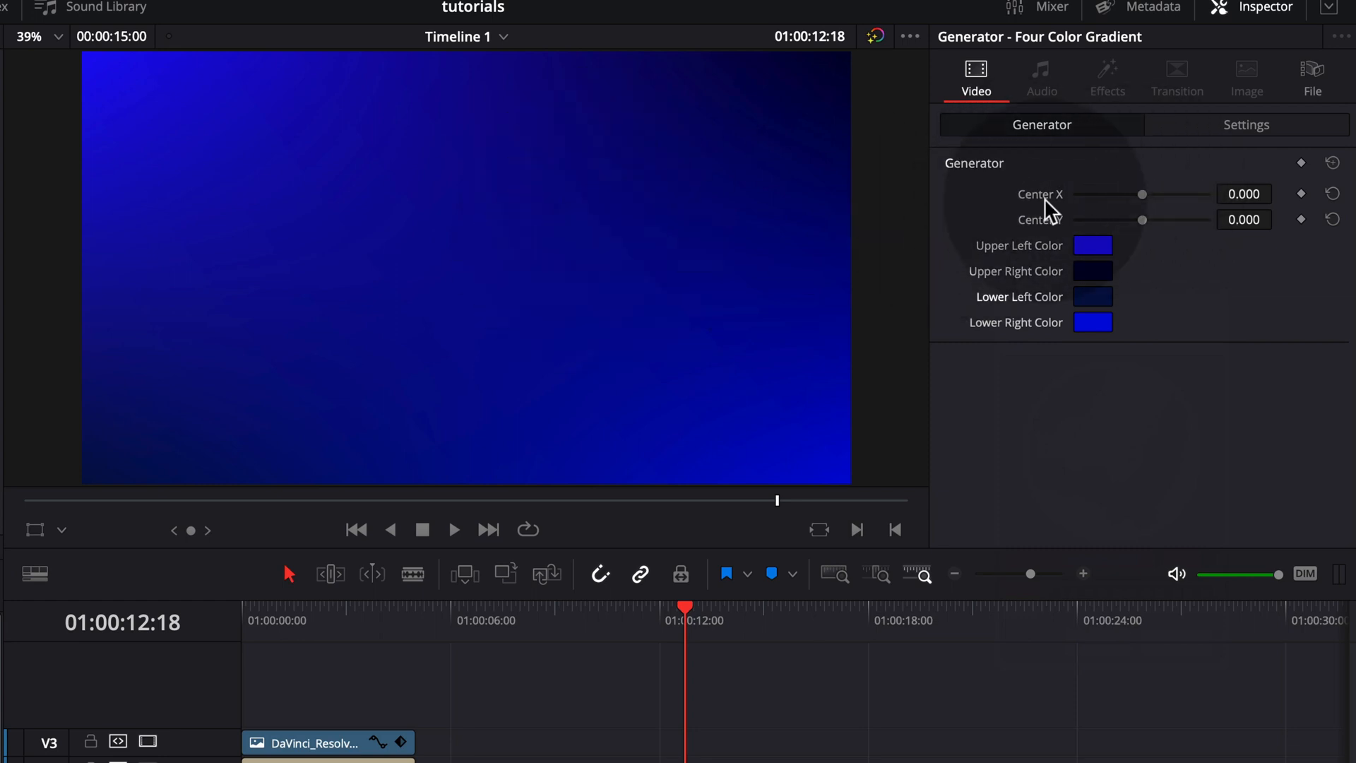
Drag the Center X and Center Y sliders around and leave the gradient centre slightly off middle
left_click_drag(1142, 194, 1130, 194)
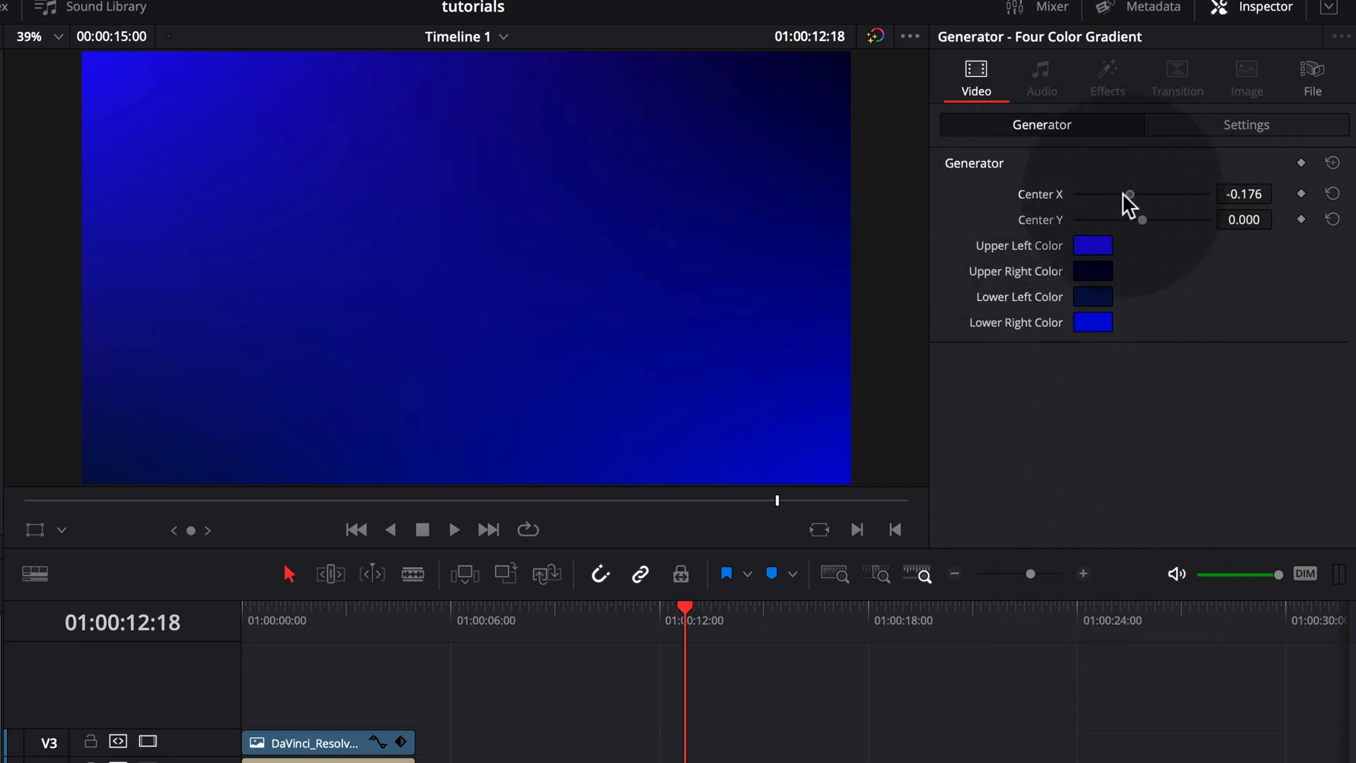
left_click_drag(1128, 195, 1075, 195)
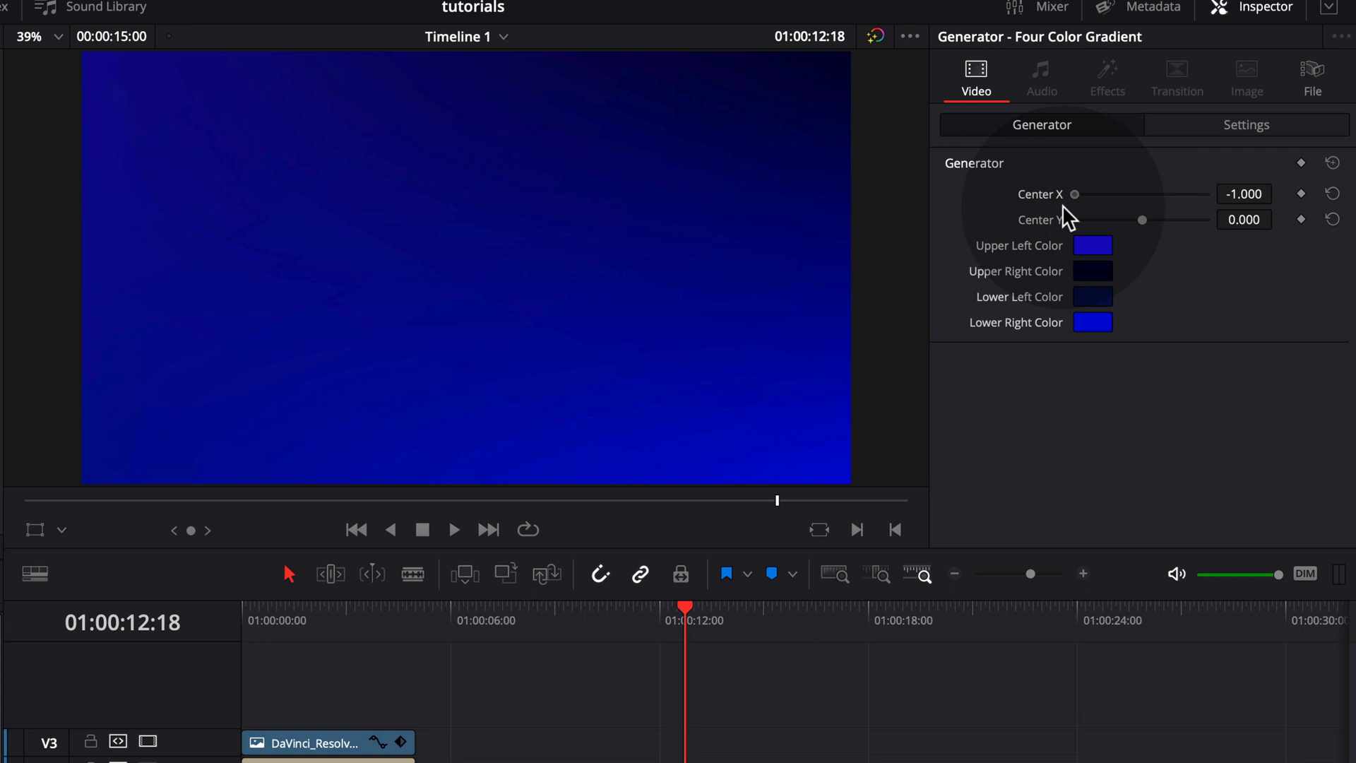
left_click_drag(1076, 193, 1149, 194)
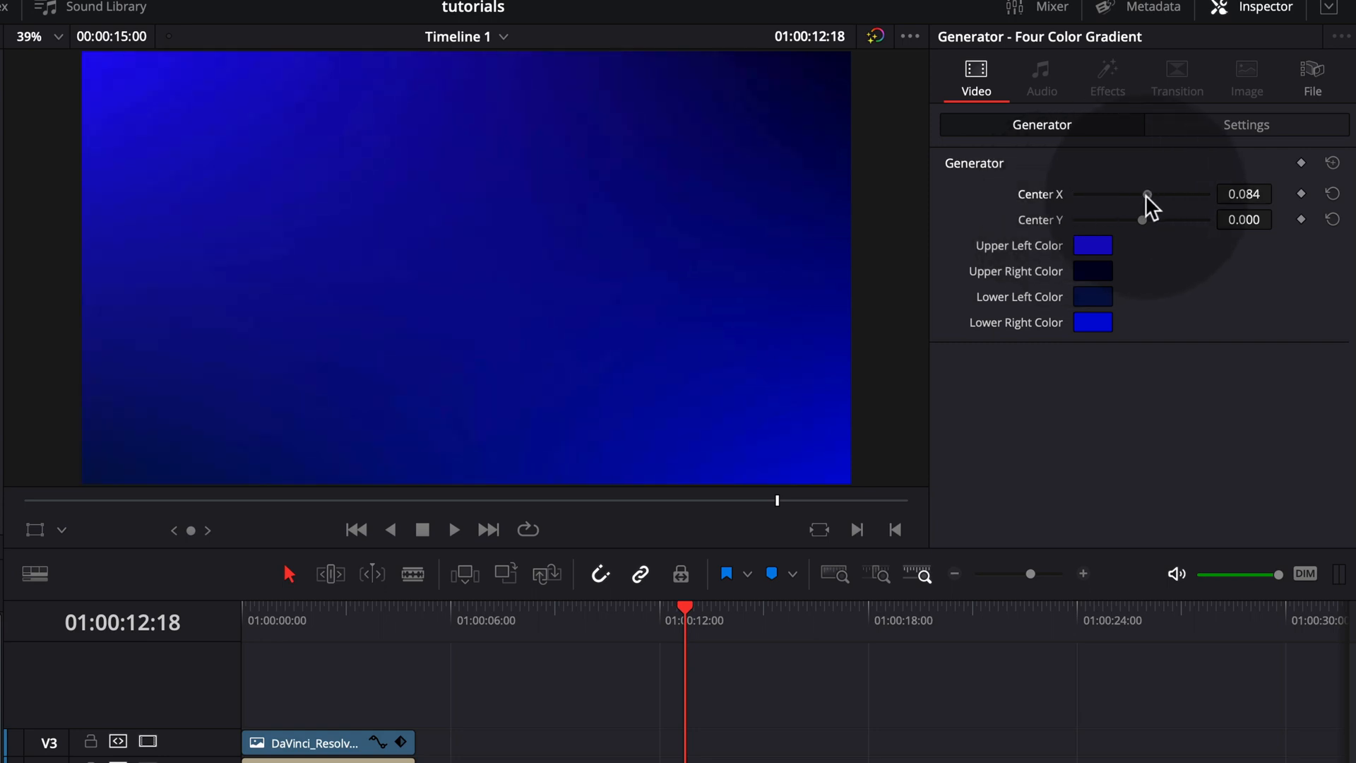
left_click_drag(1140, 219, 1072, 219)
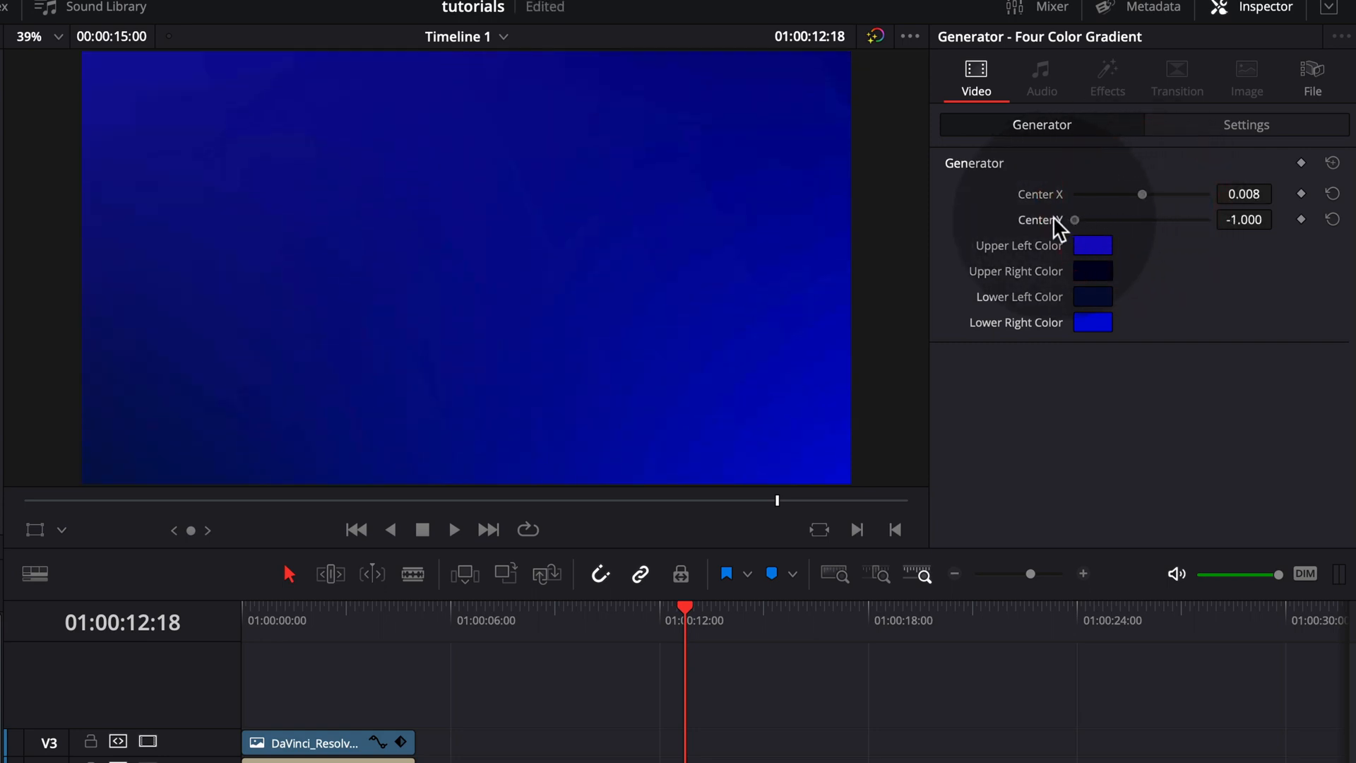
left_click_drag(1073, 220, 1152, 220)
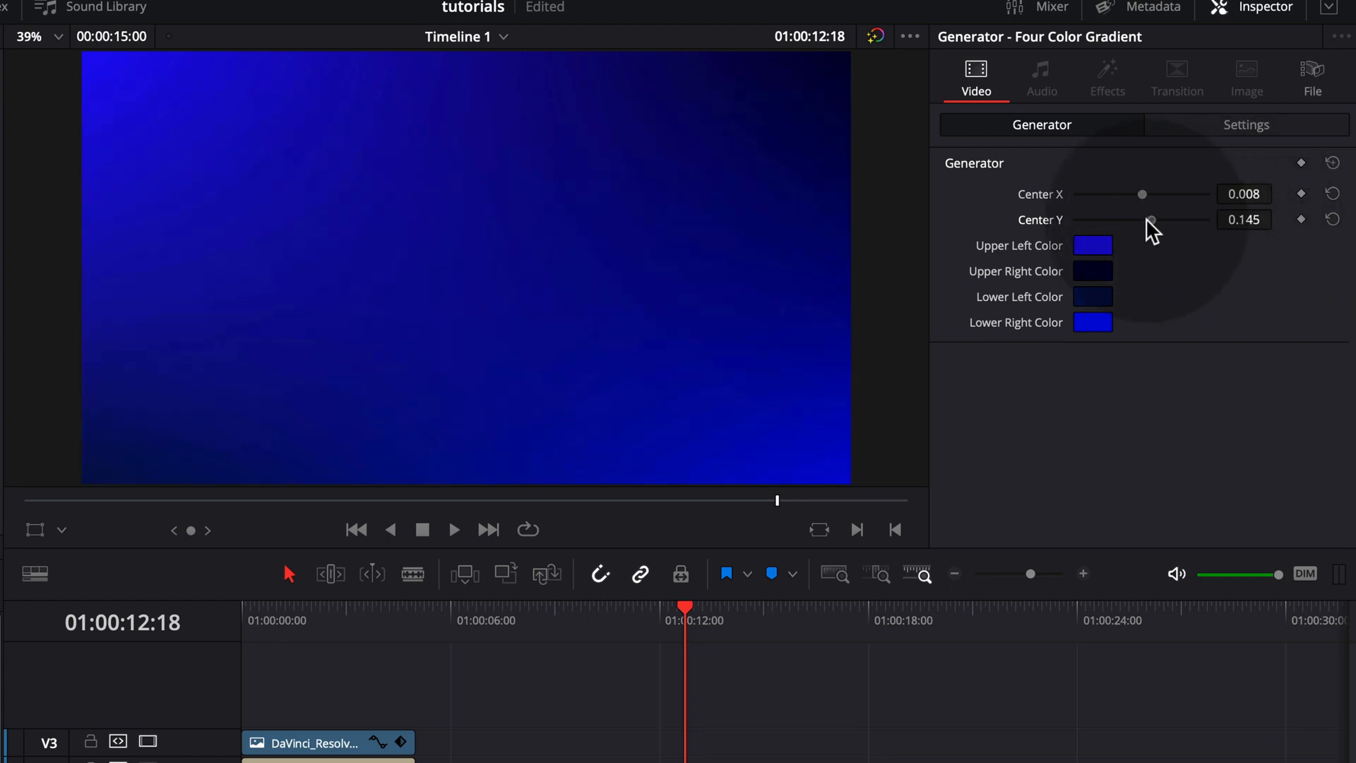
left_click_drag(1153, 220, 1142, 220)
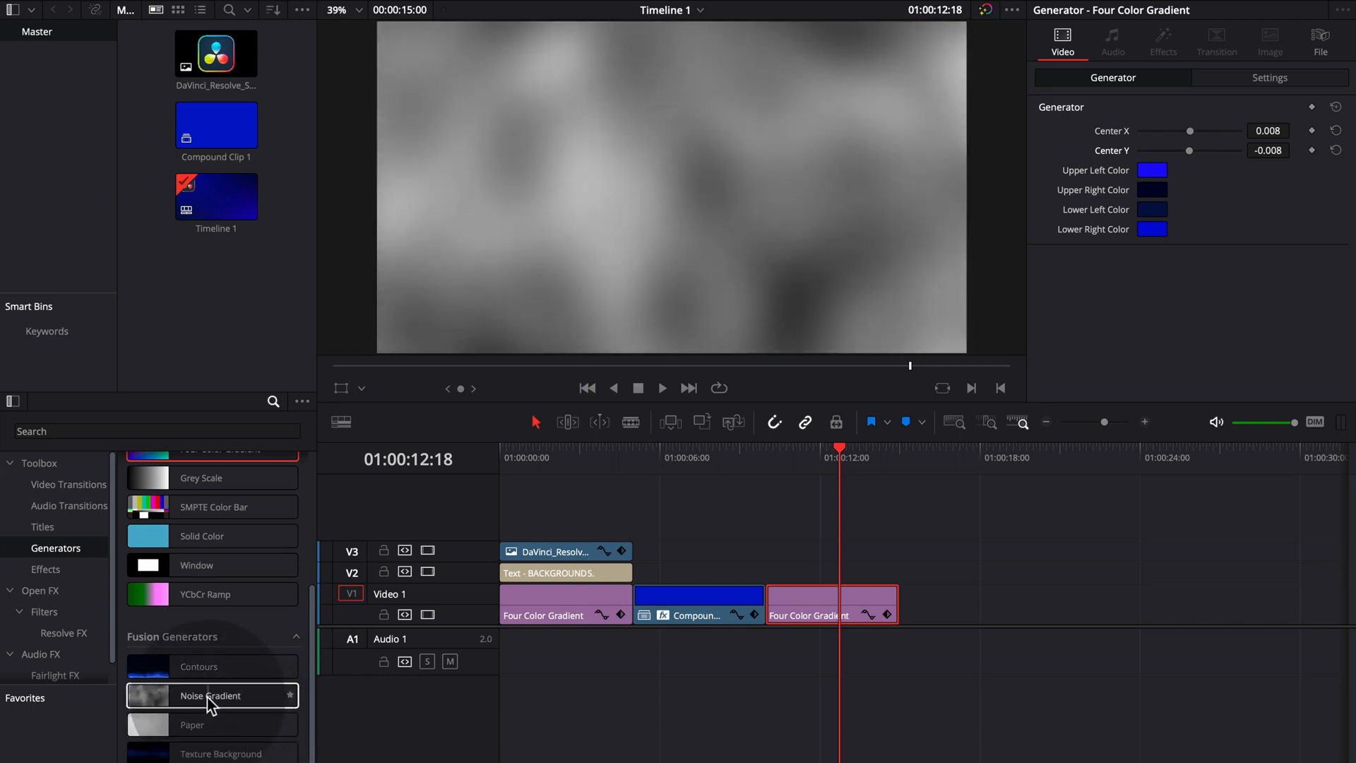
Place a Noise Gradient from Fusion Generators on V1 after the last clip and park the playhead on it
left_click_drag(212, 695, 905, 594)
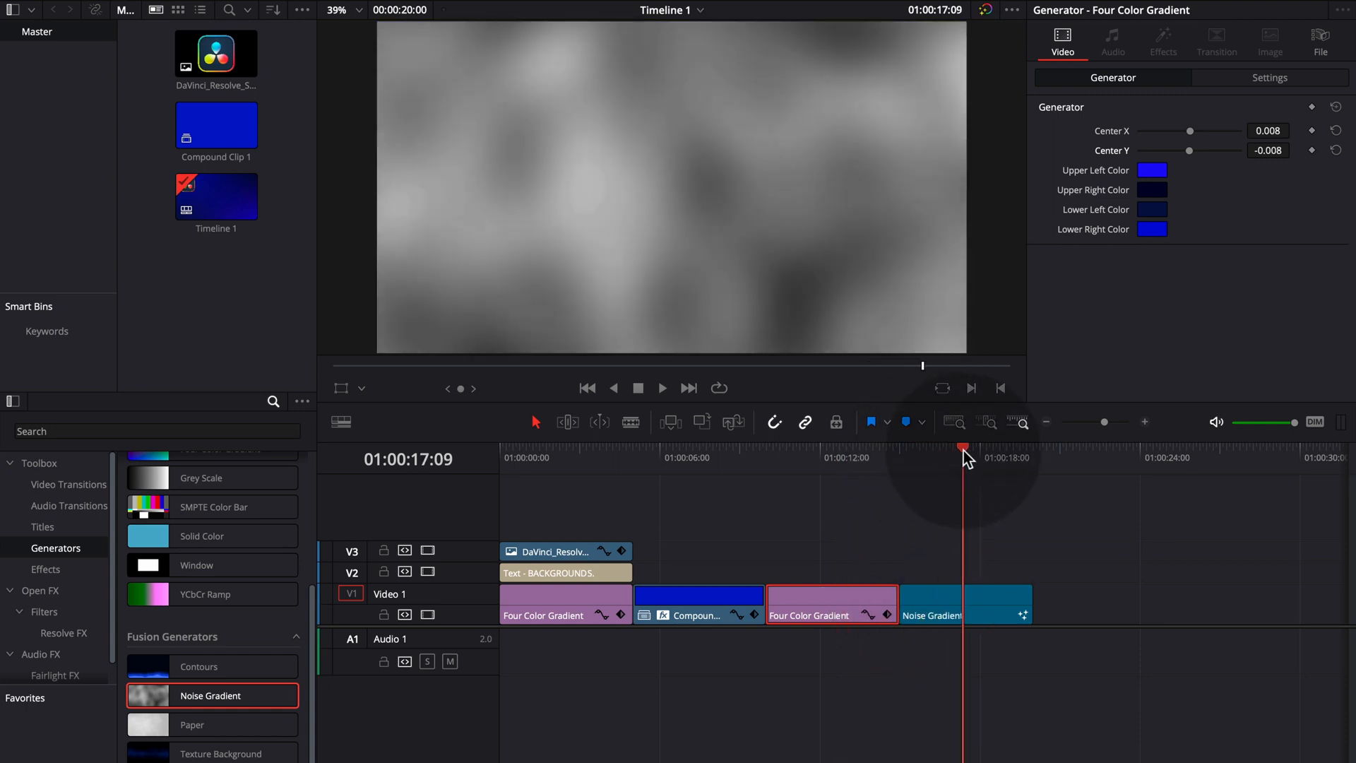
left_click(932, 604)
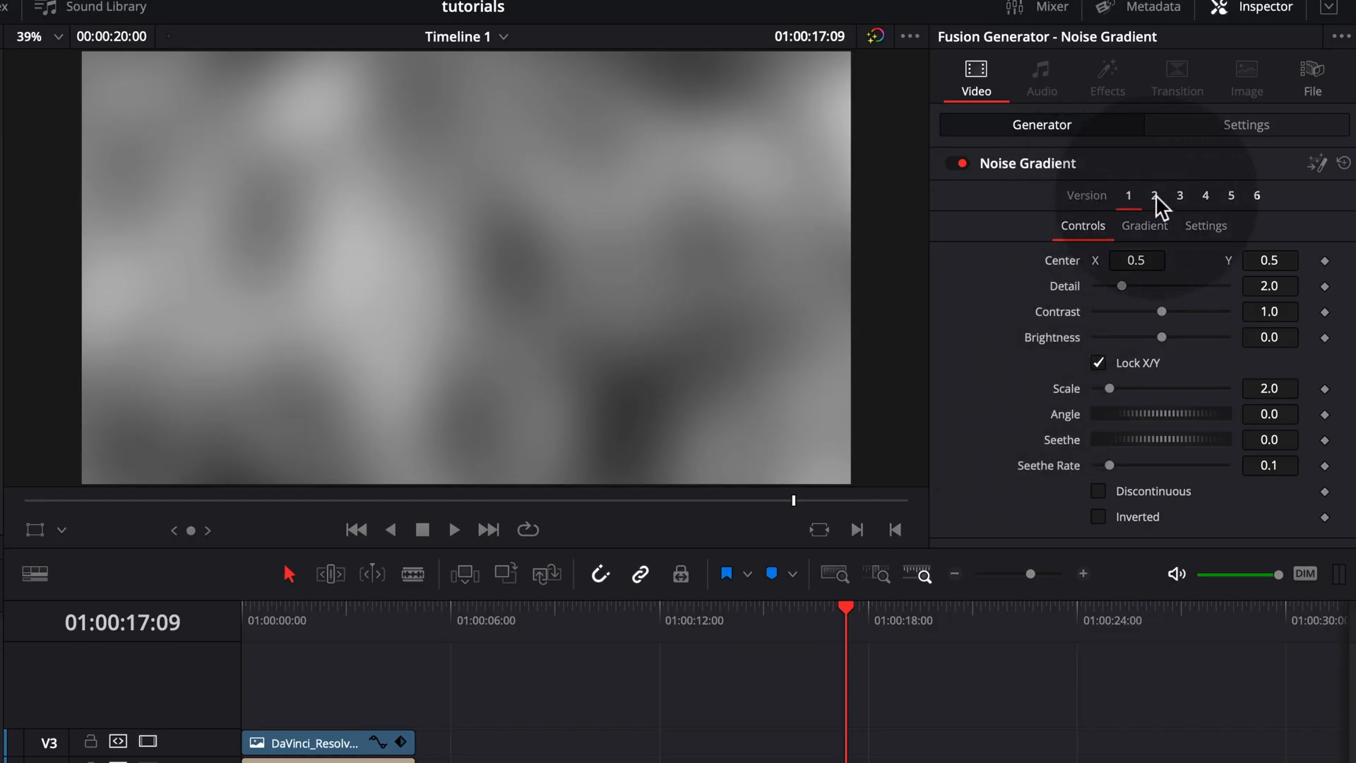
Sample noise preset Versions 5 and 6, scrub the streaks, then return to Version 1
left_click(1154, 195)
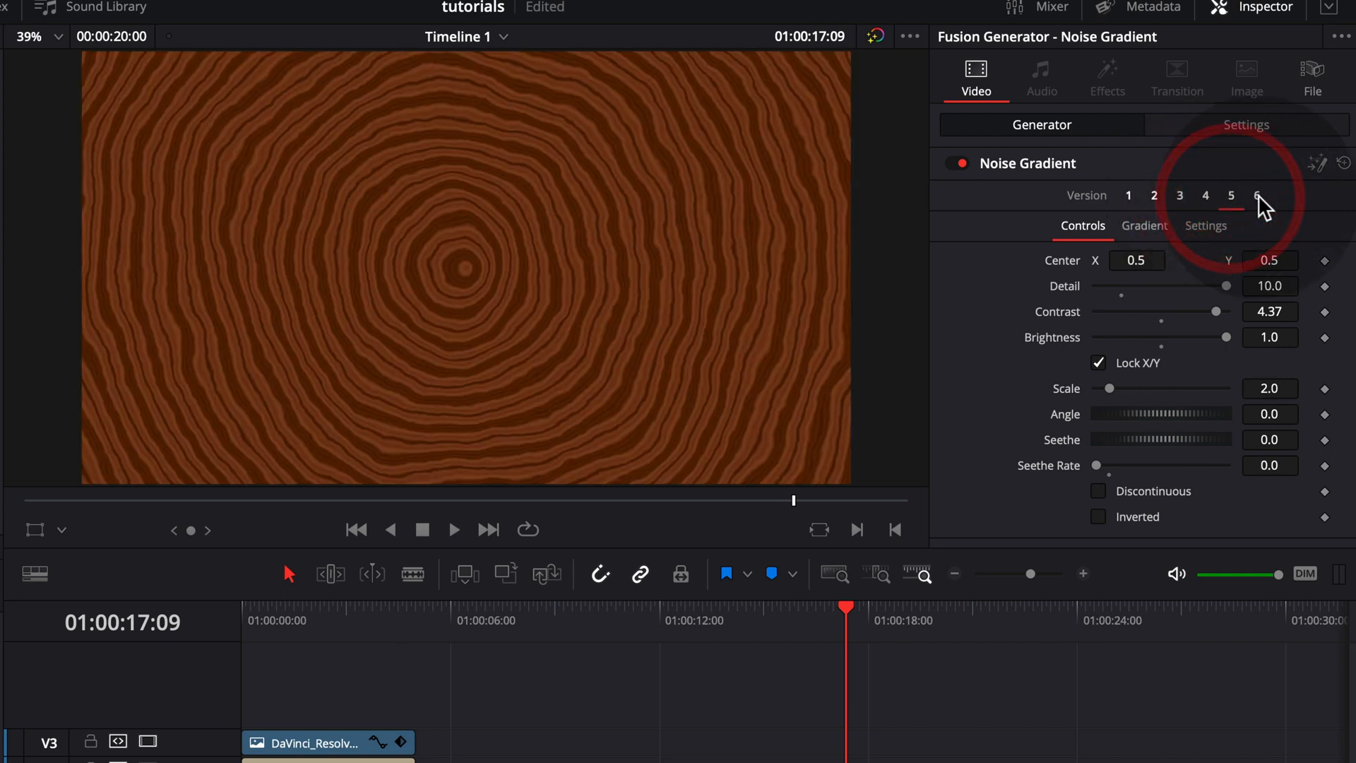
left_click(1258, 195)
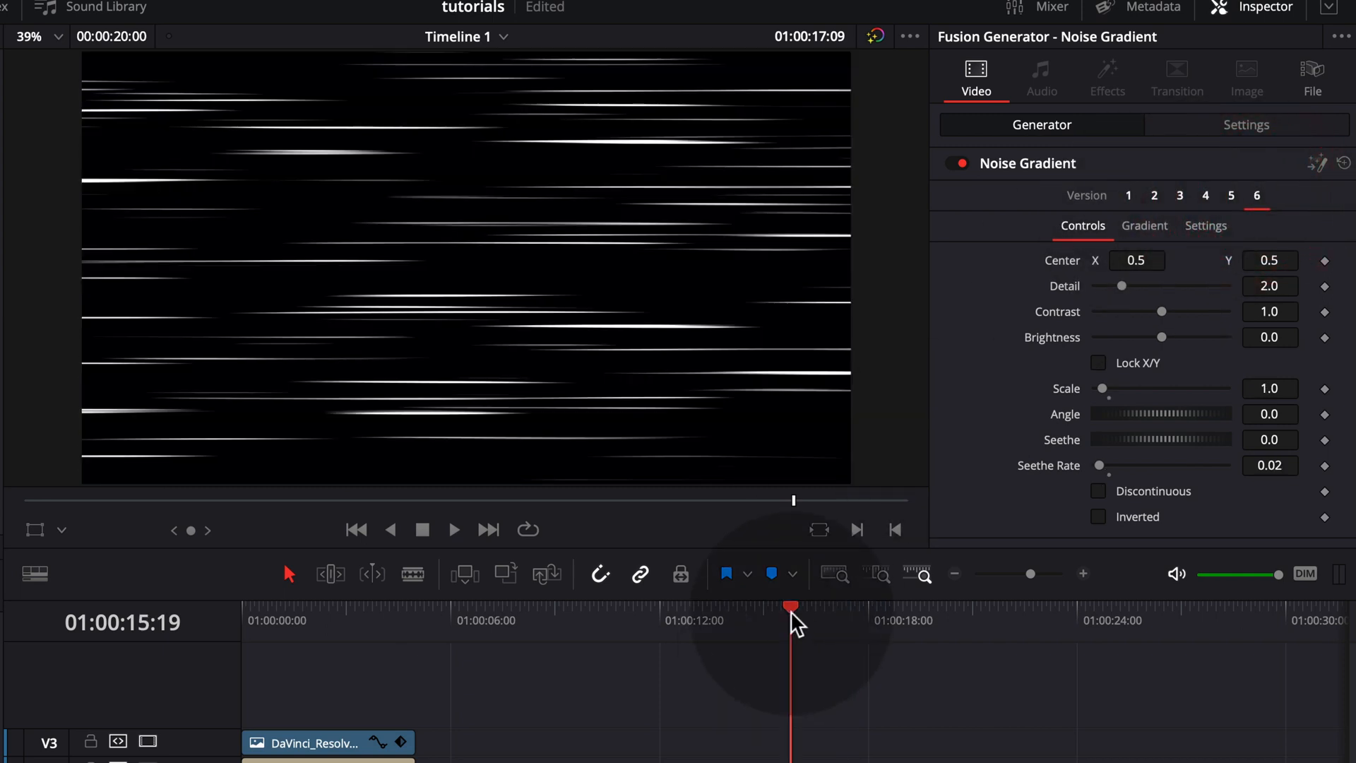
left_click_drag(791, 606, 866, 606)
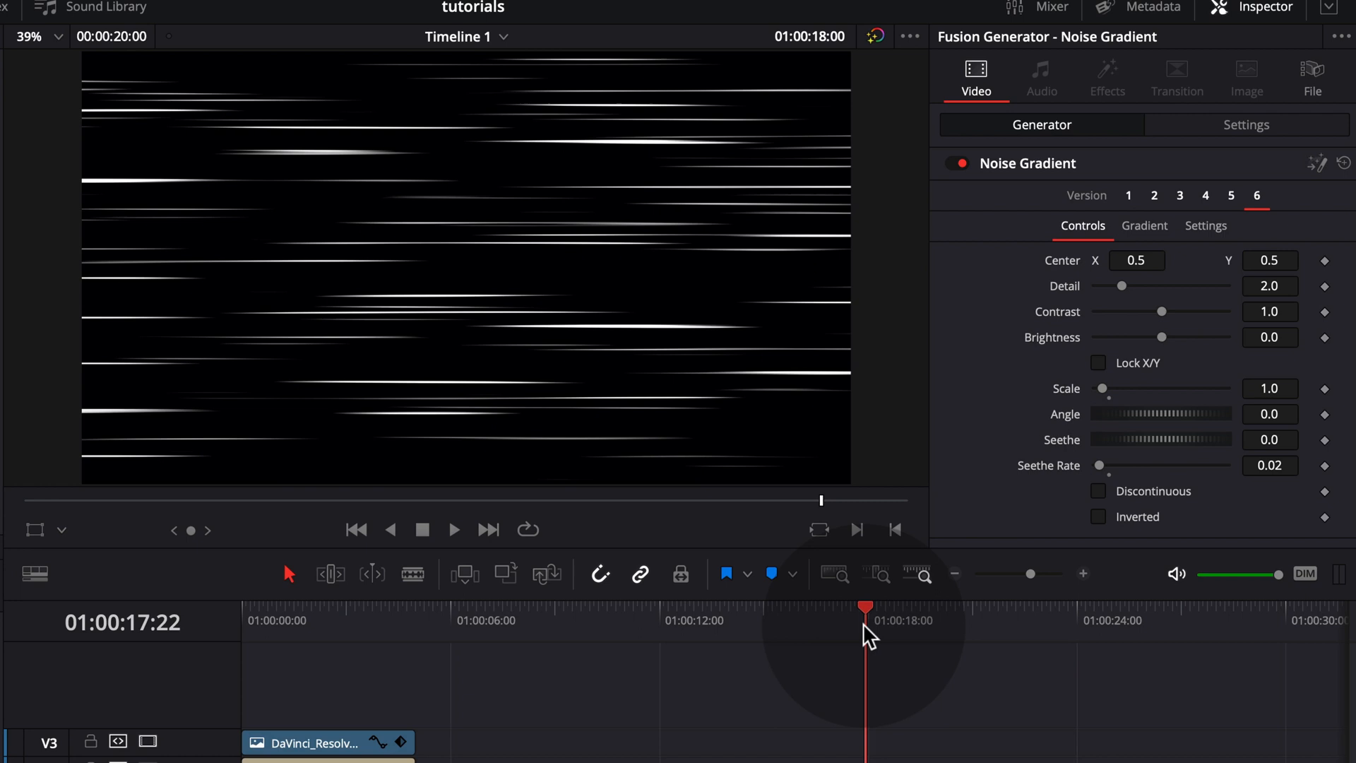
left_click(1154, 195)
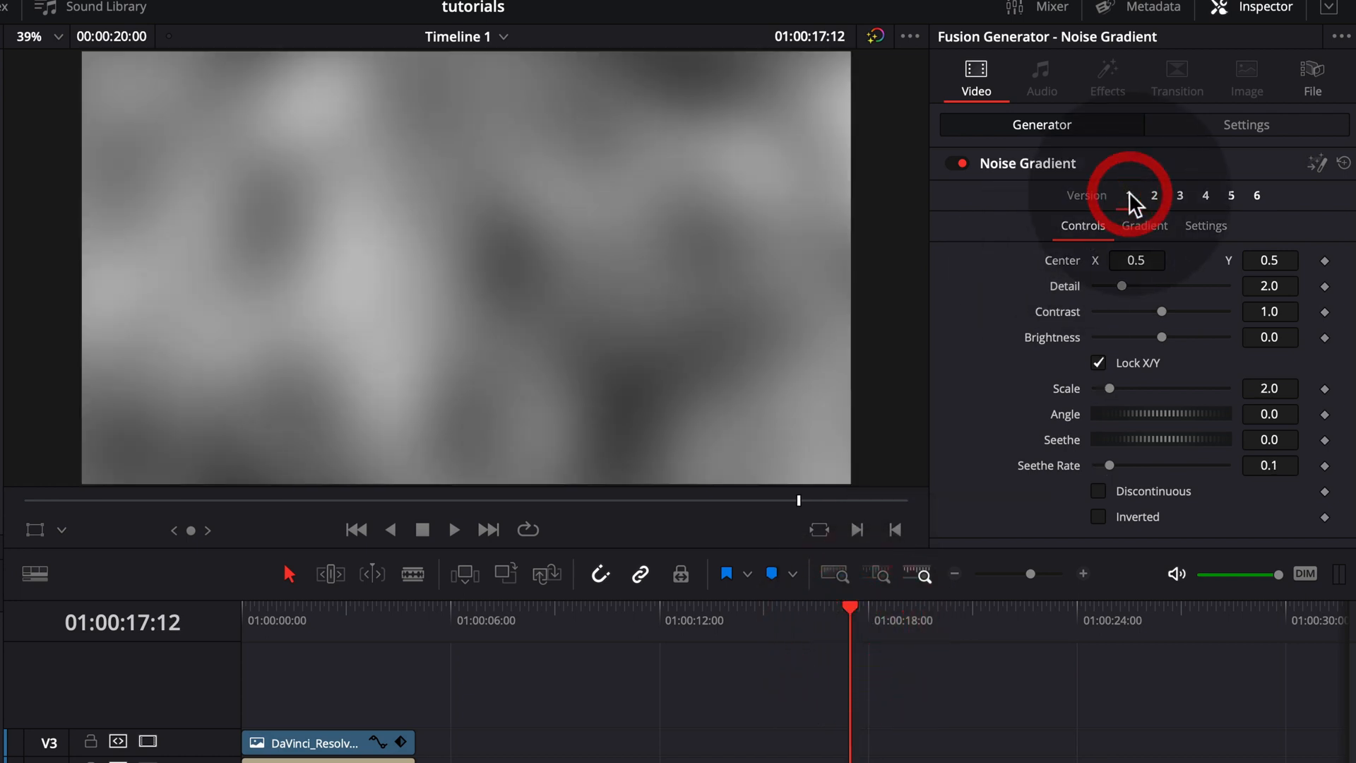
left_click(1127, 195)
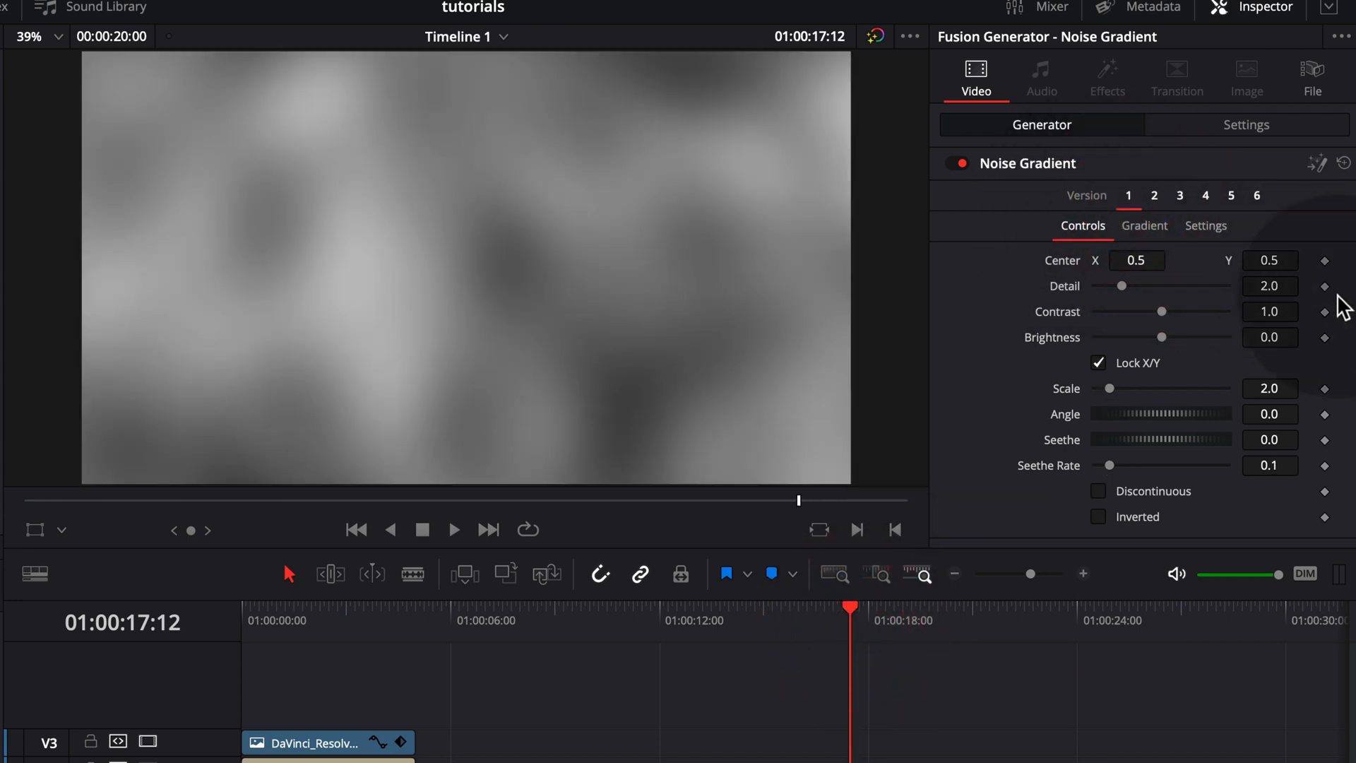
Set the noise gradient Type to Two Color with Color 1 bright blue and Color 2 dark navy
left_click(1143, 224)
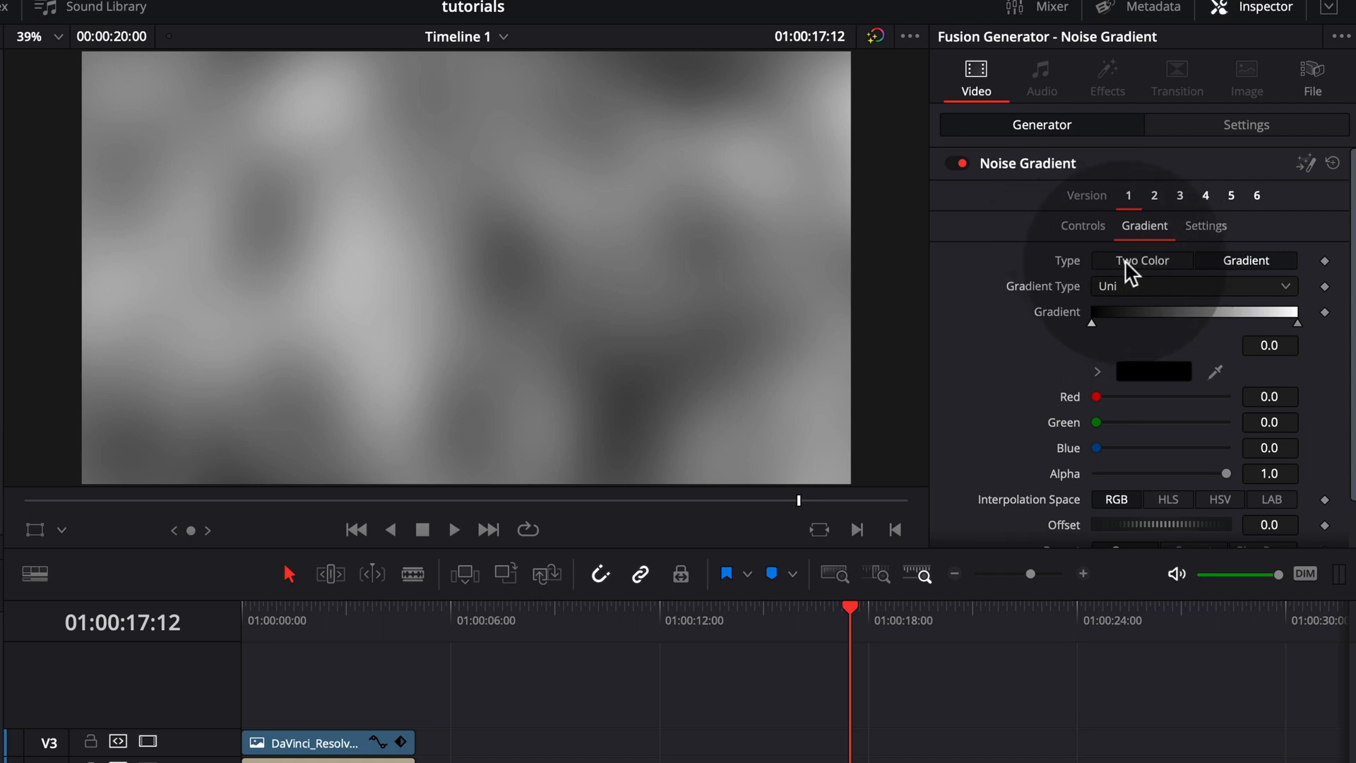
left_click(1141, 260)
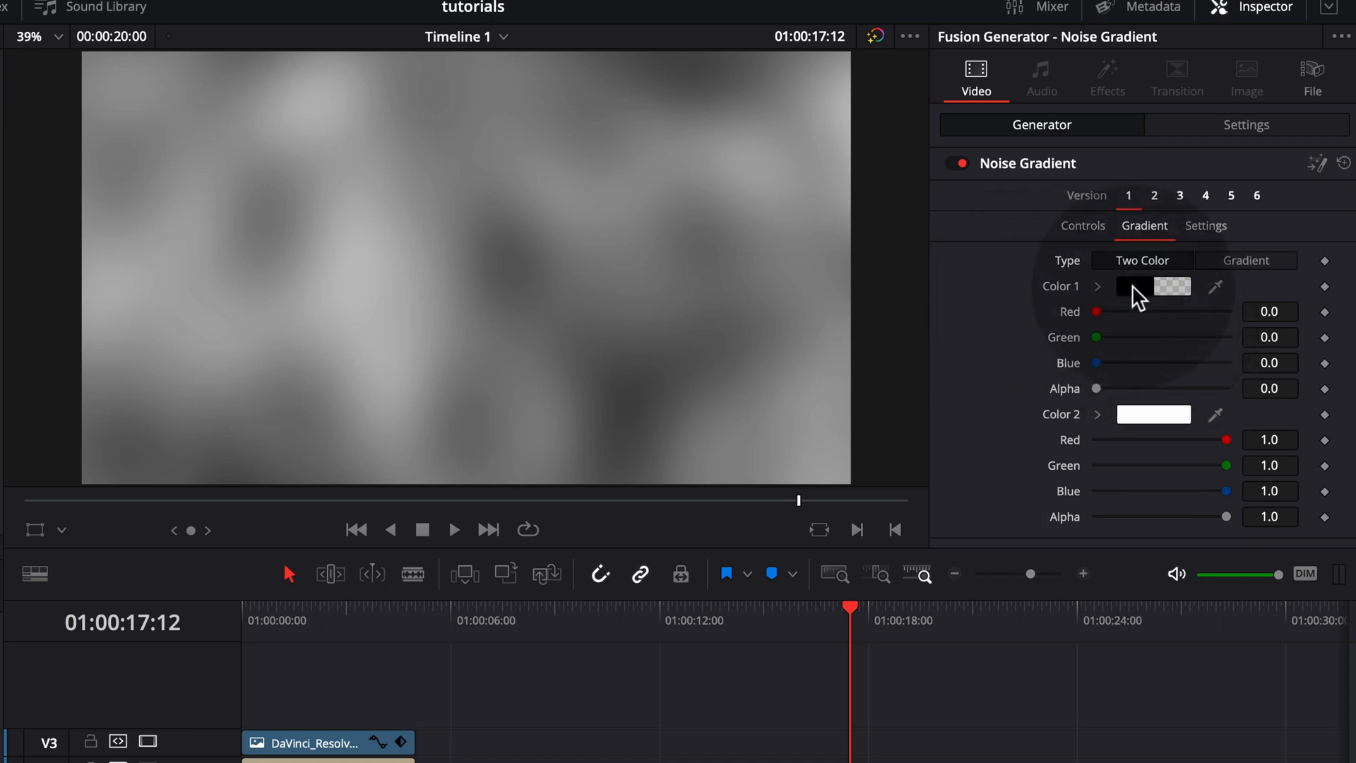
left_click(1133, 287)
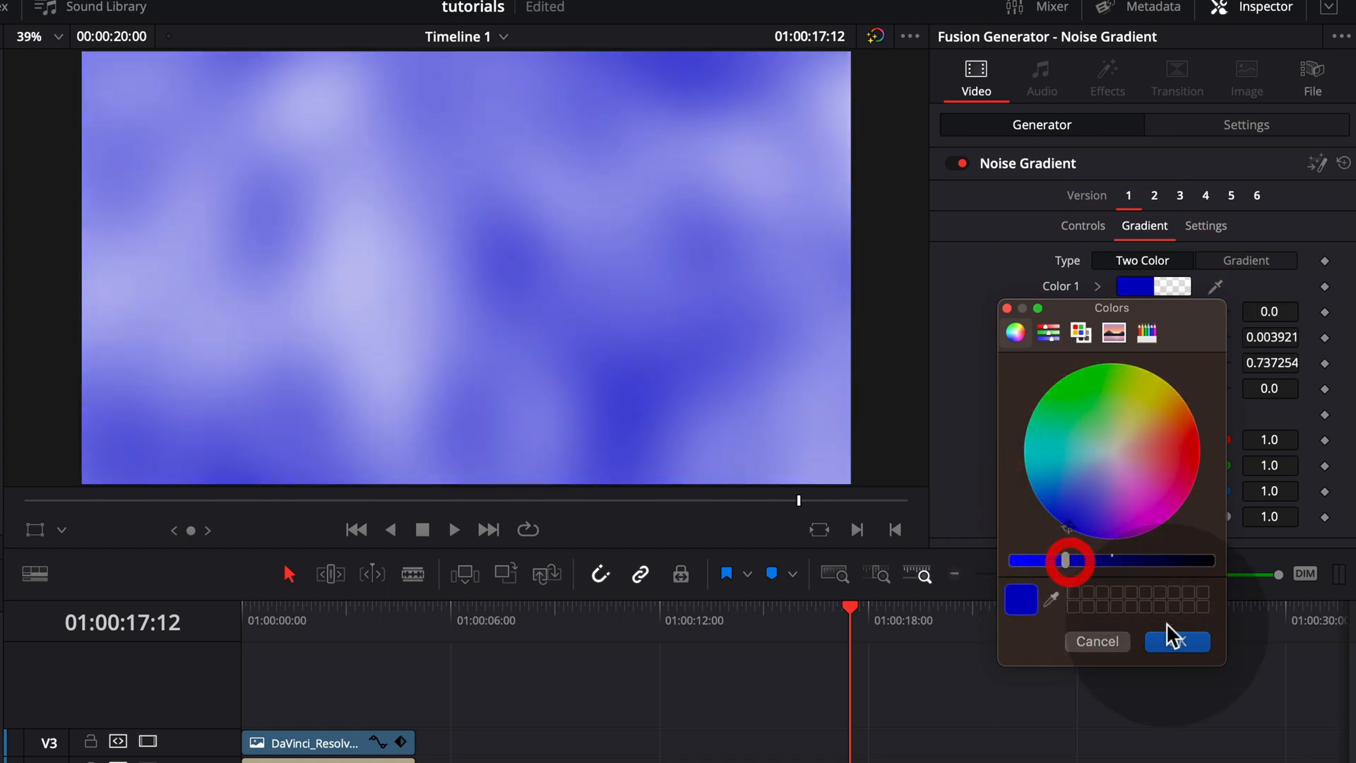
left_click(1177, 642)
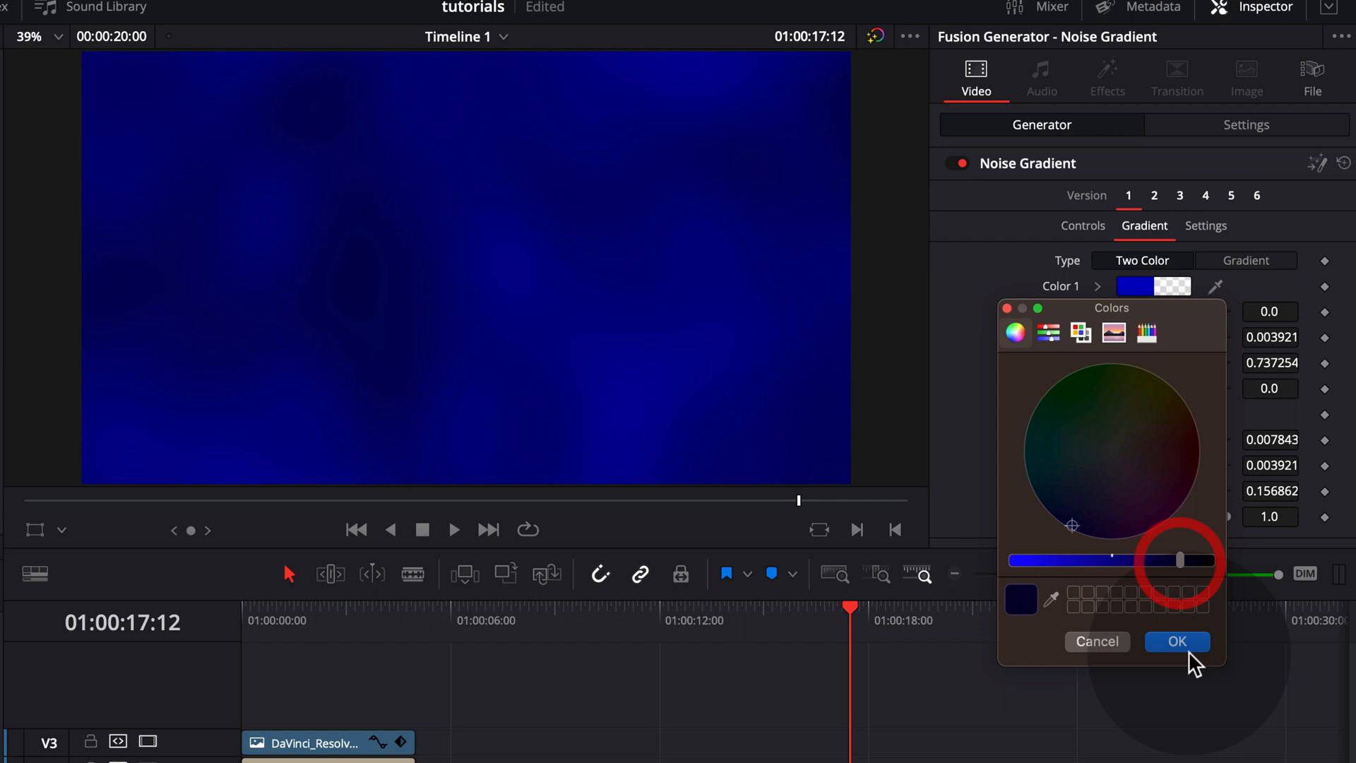
left_click(1177, 641)
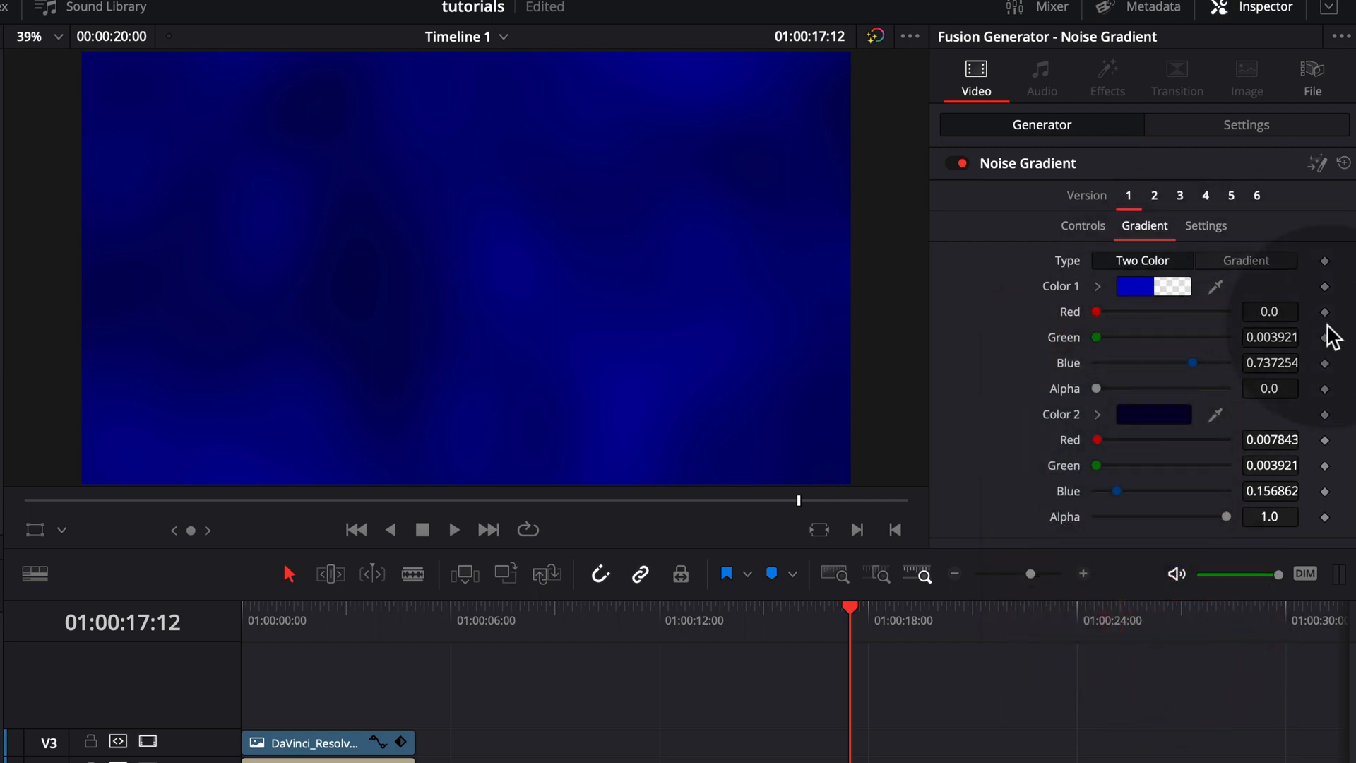
Set the Noise Gradient's Scale to about 1.42 for larger, softer blue cloud shapes
left_click(1084, 226)
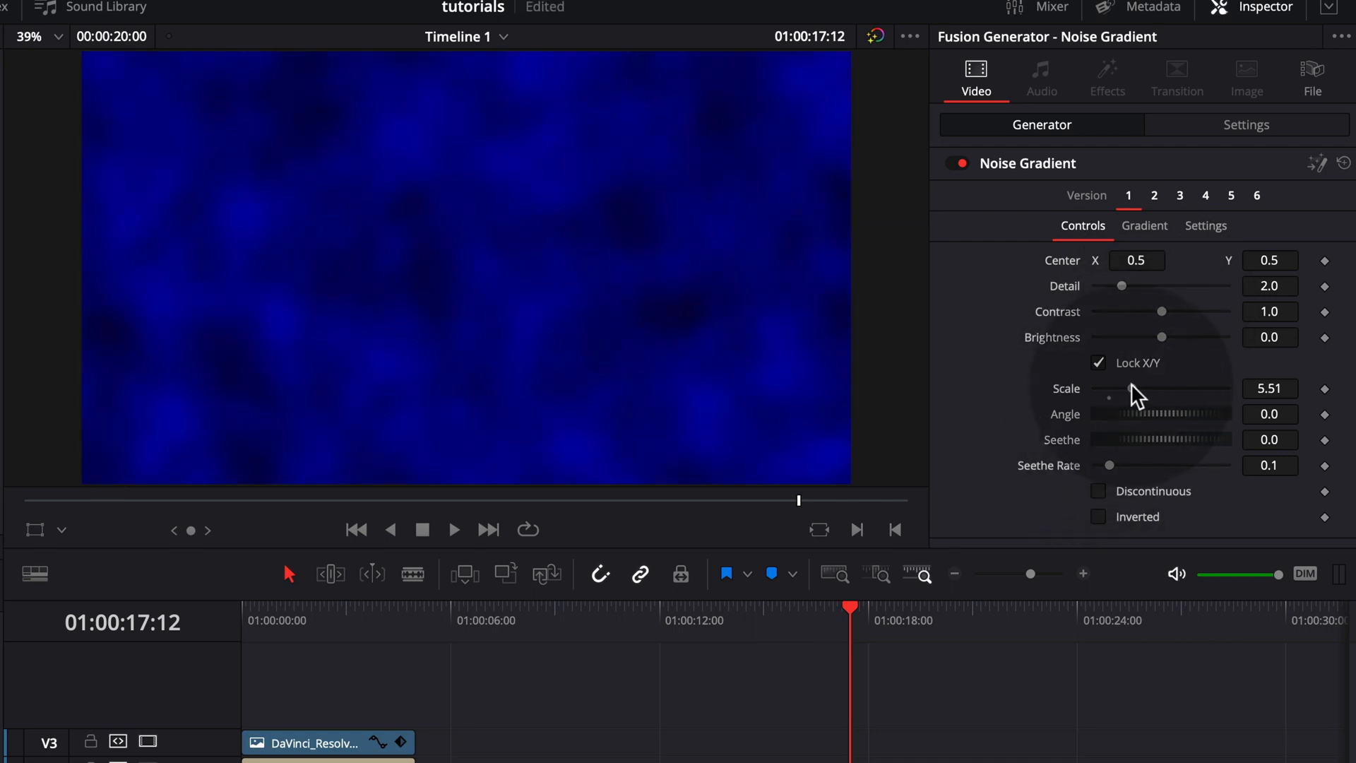
left_click_drag(1161, 388, 1112, 388)
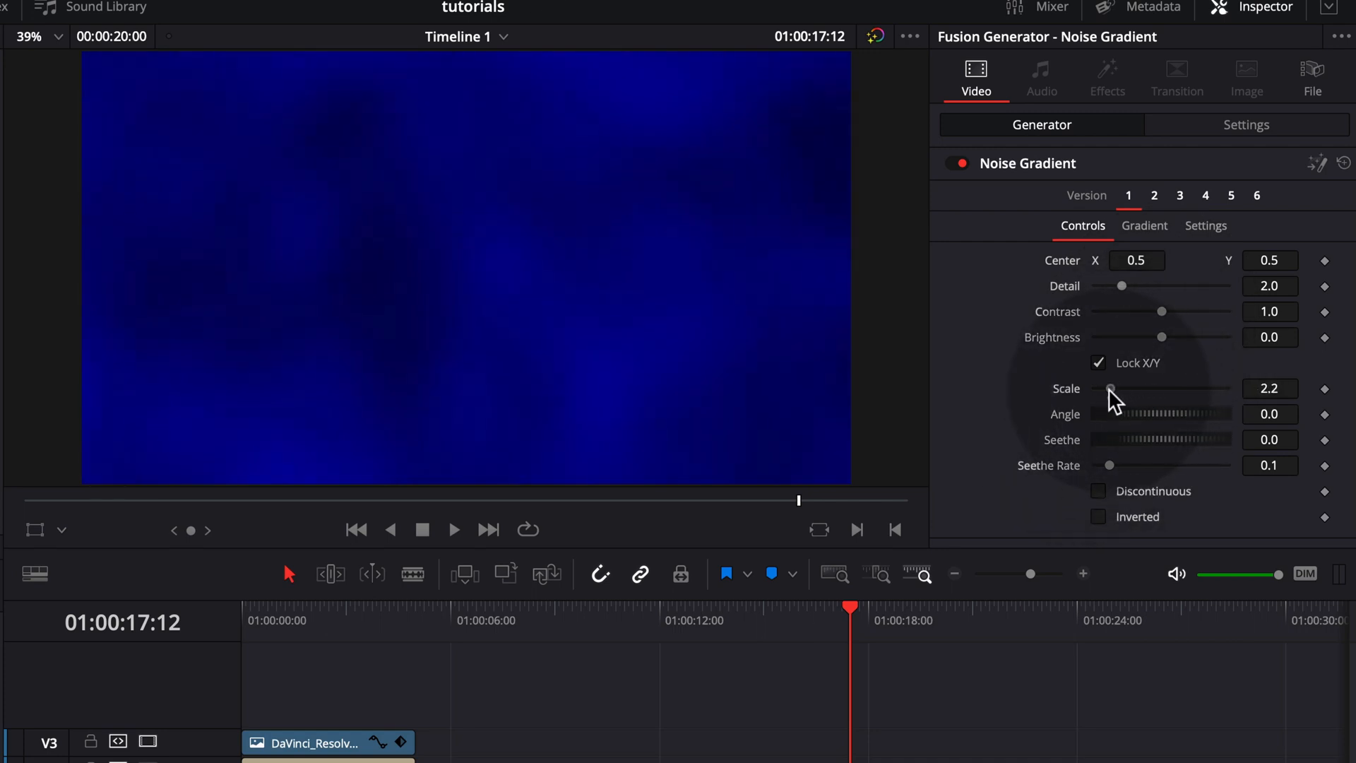
left_click_drag(1113, 388, 1105, 389)
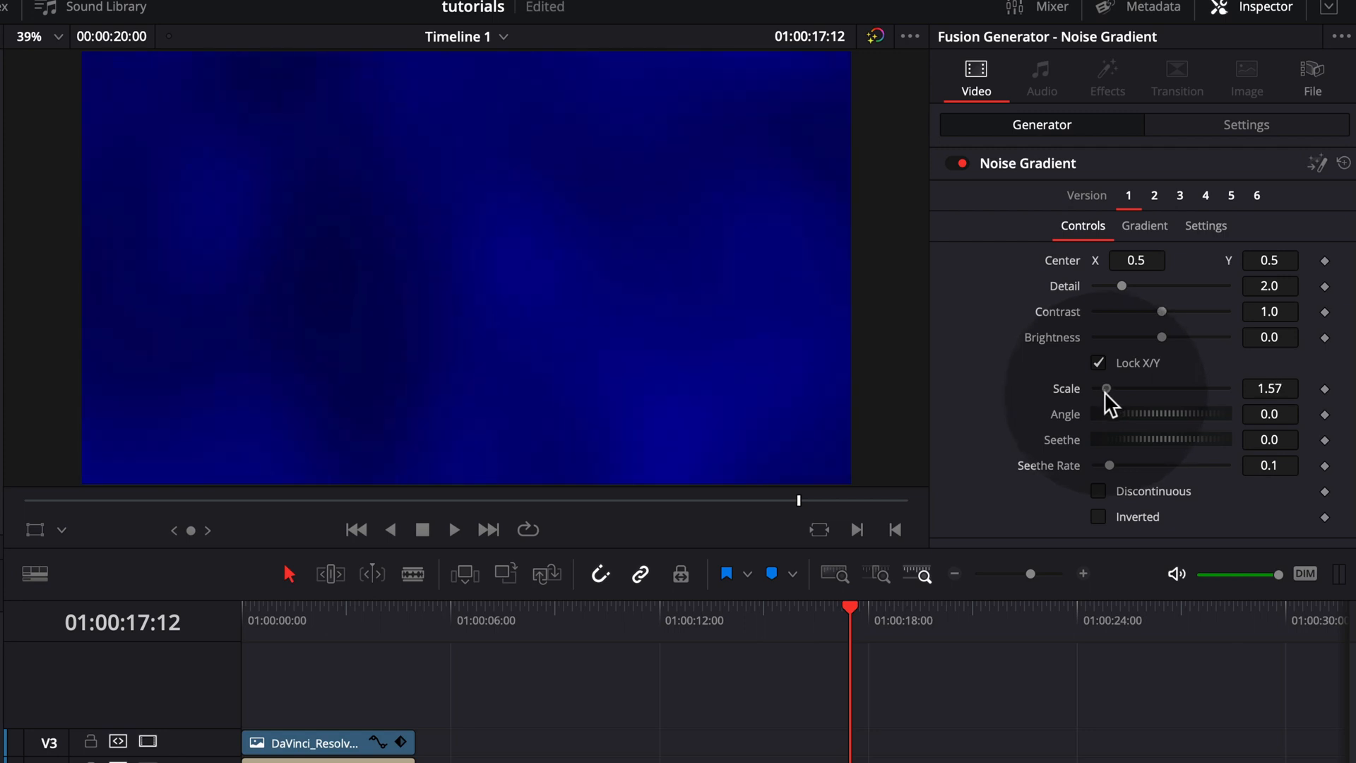
left_click_drag(1129, 387, 1105, 387)
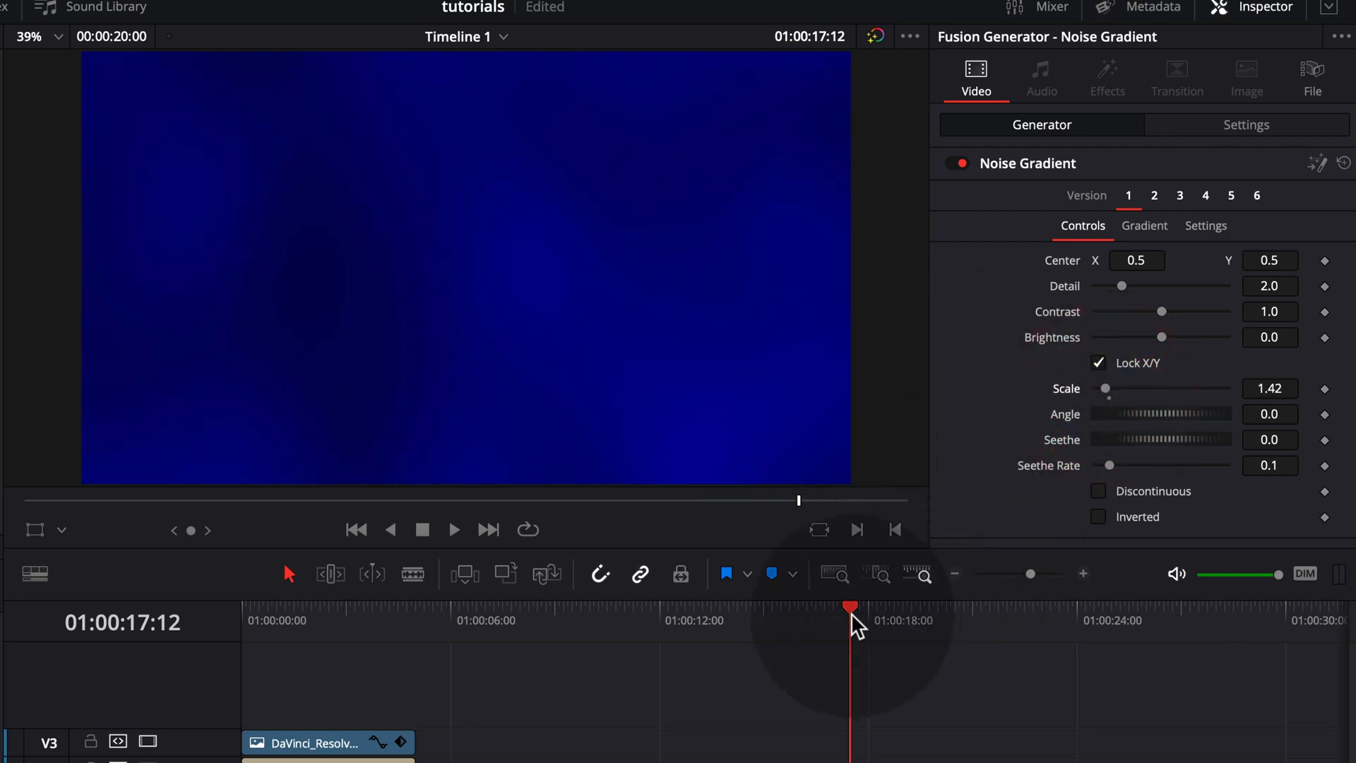
Play the noise clip from its start to check the slow drifting motion
left_click(454, 529)
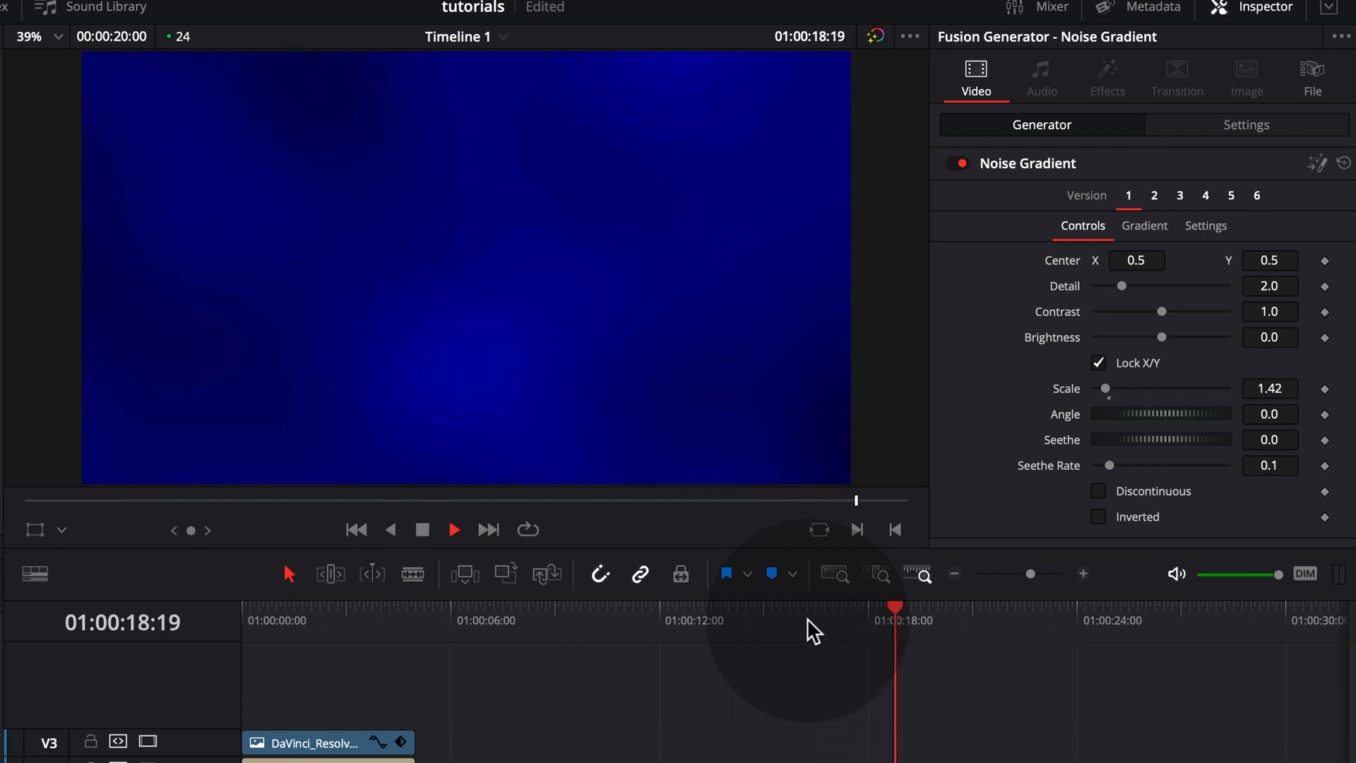
left_click(454, 530)
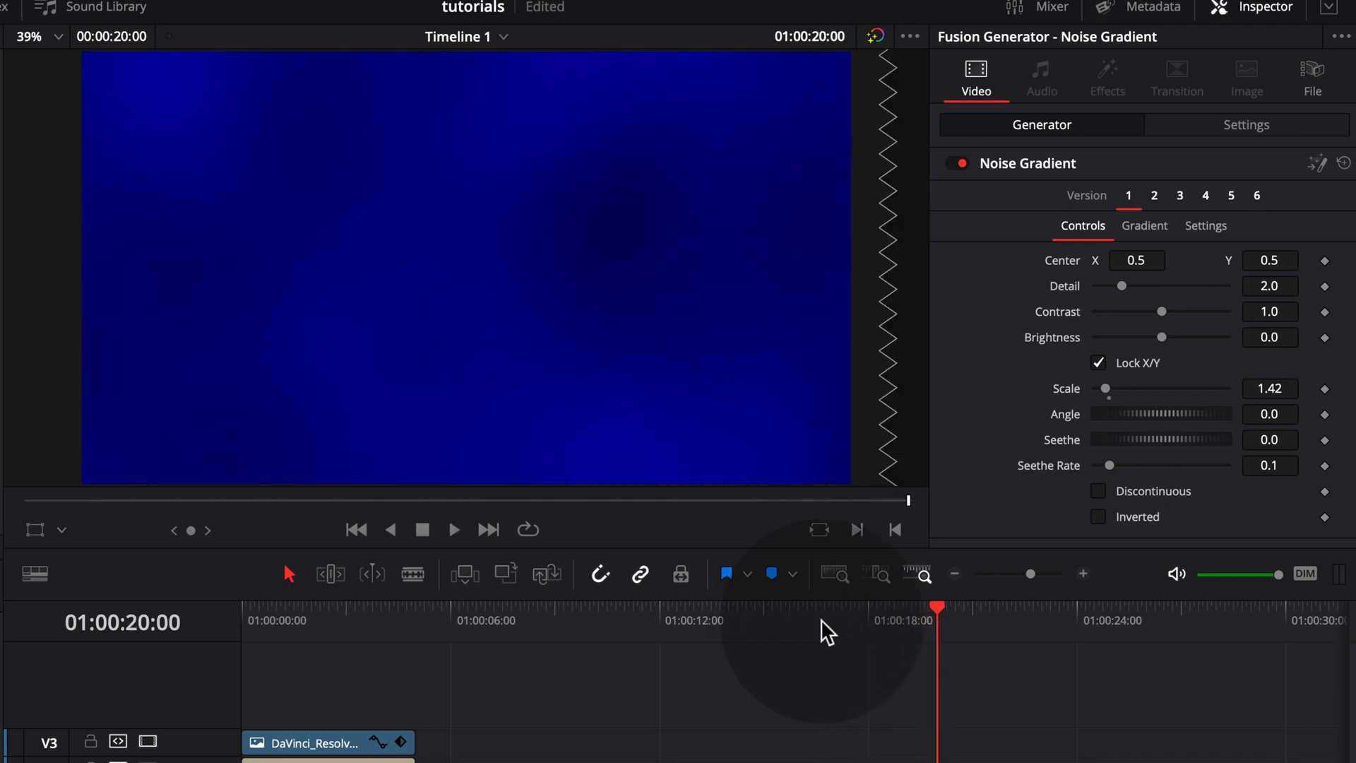
left_click(766, 621)
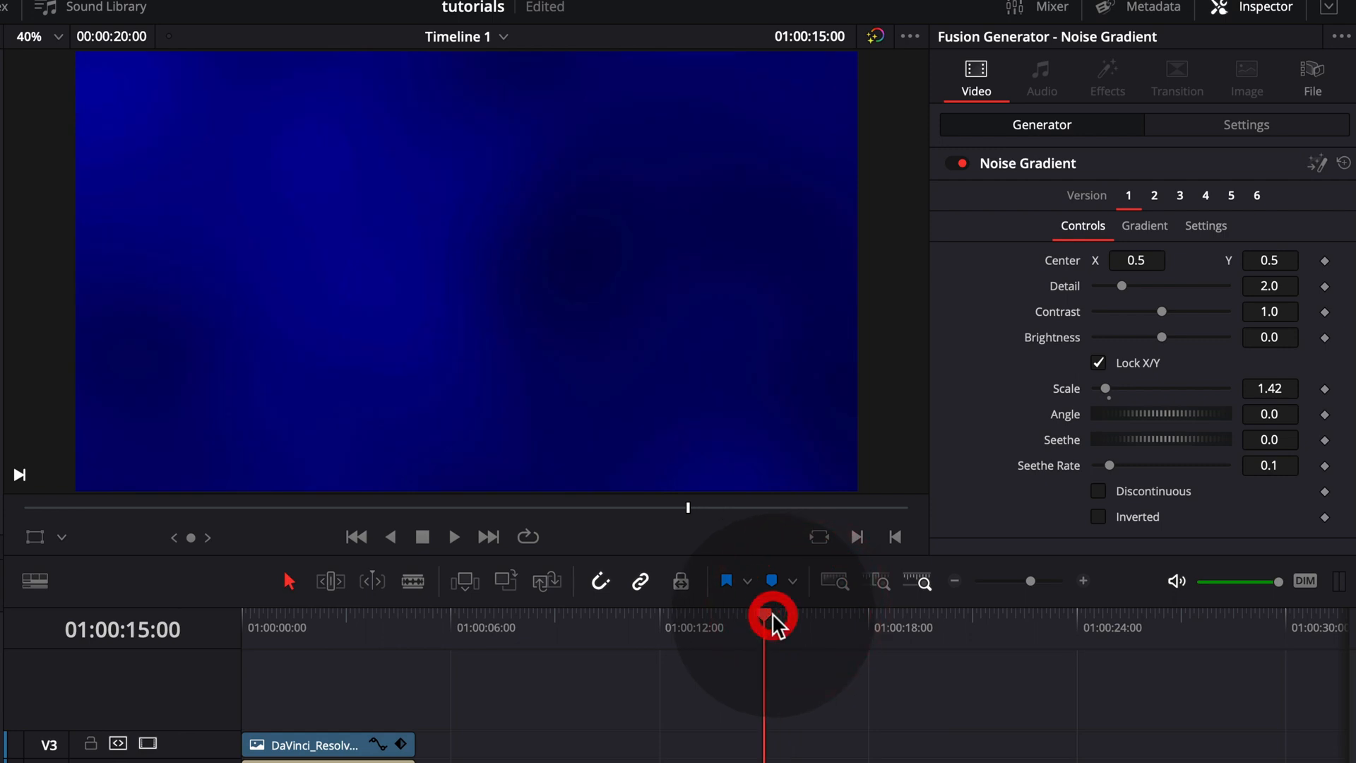
left_click(453, 537)
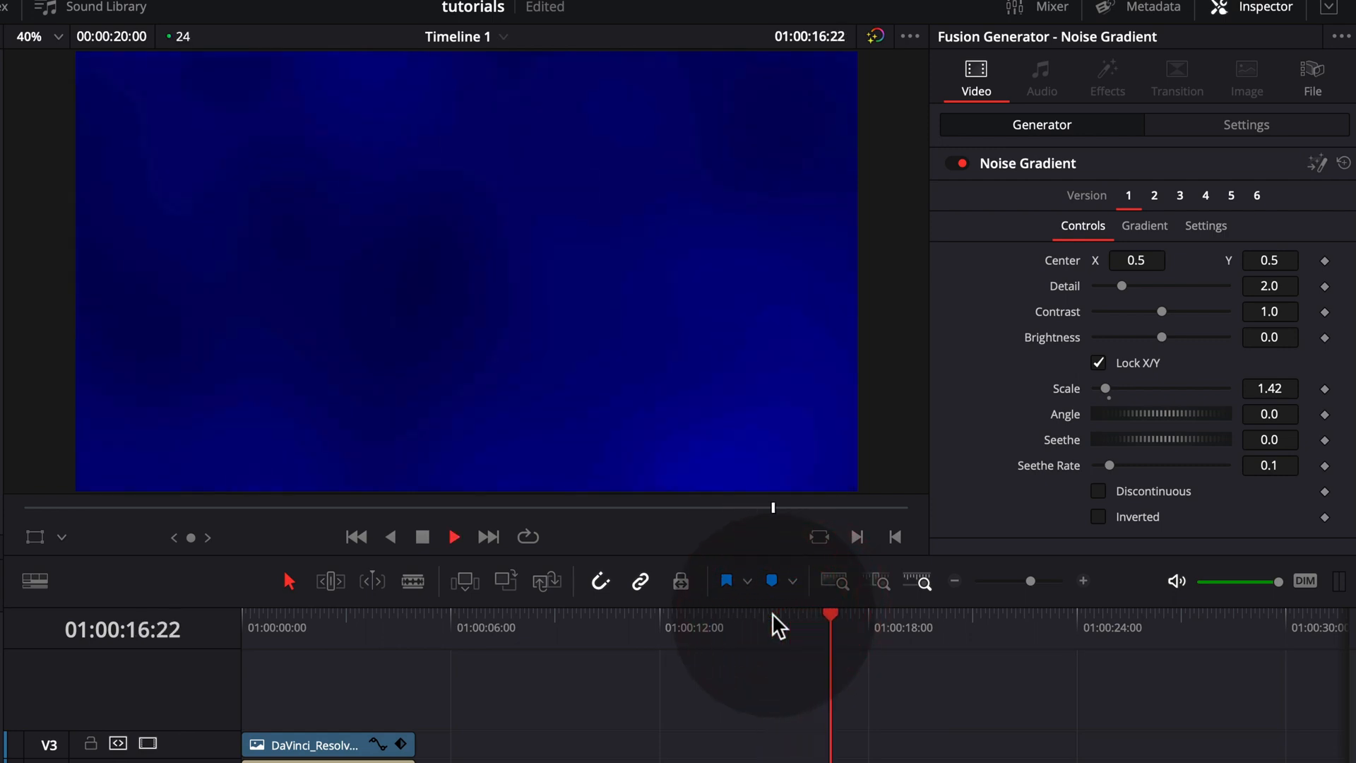